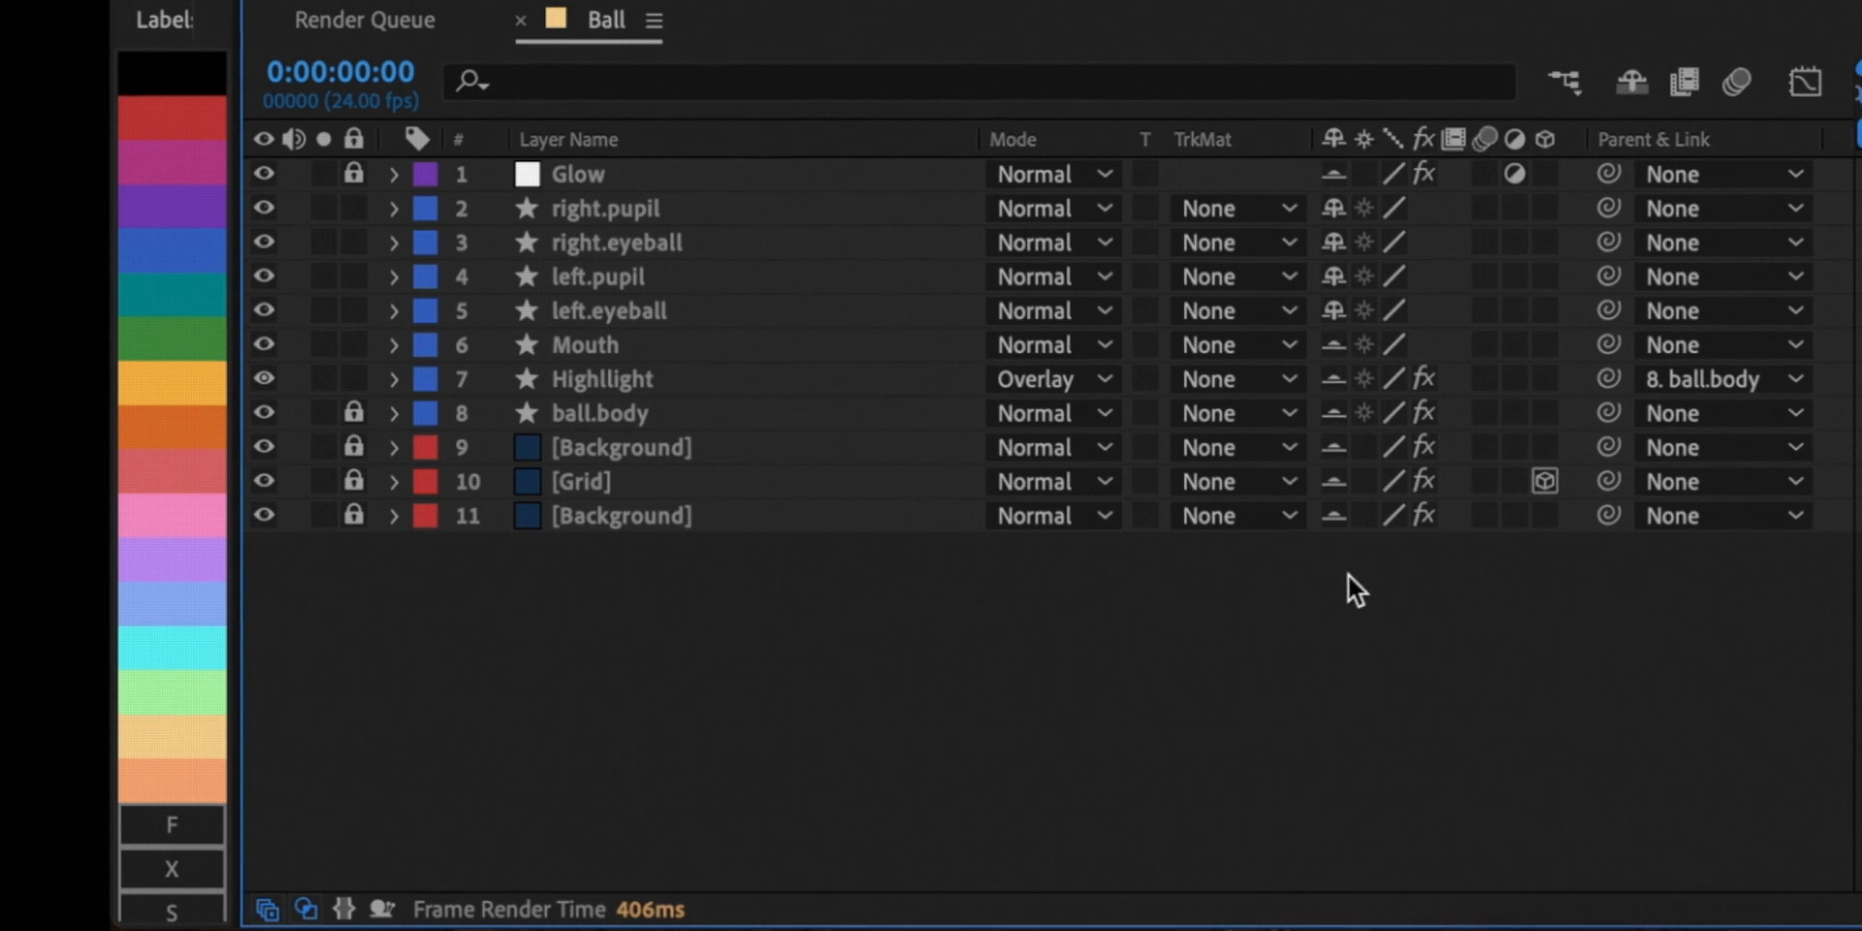
# Mark the non-eye layers shy and hide them, leaving only the pupils and eyeballs.
pyautogui.click(1417, 295)
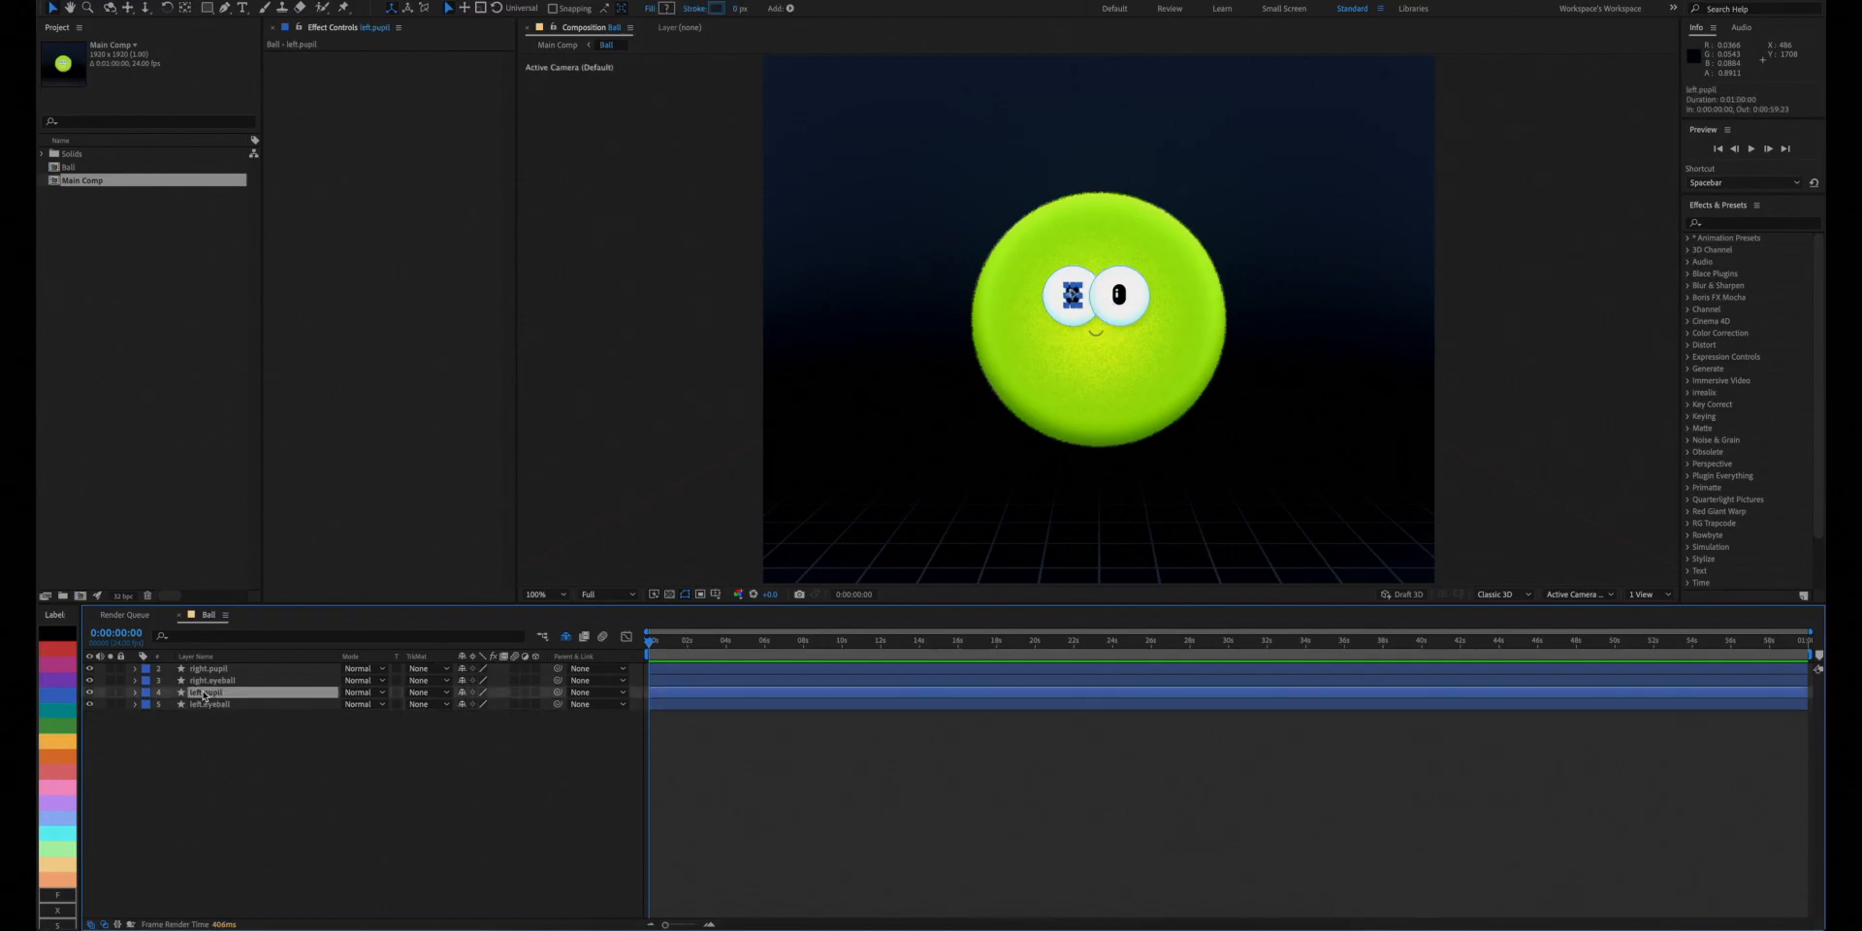
# Draw a white-filled Handle circle and duplicate it into a larger stroke-only Movement Area ring.
pyautogui.click(207, 667)
pyautogui.write('Handle')
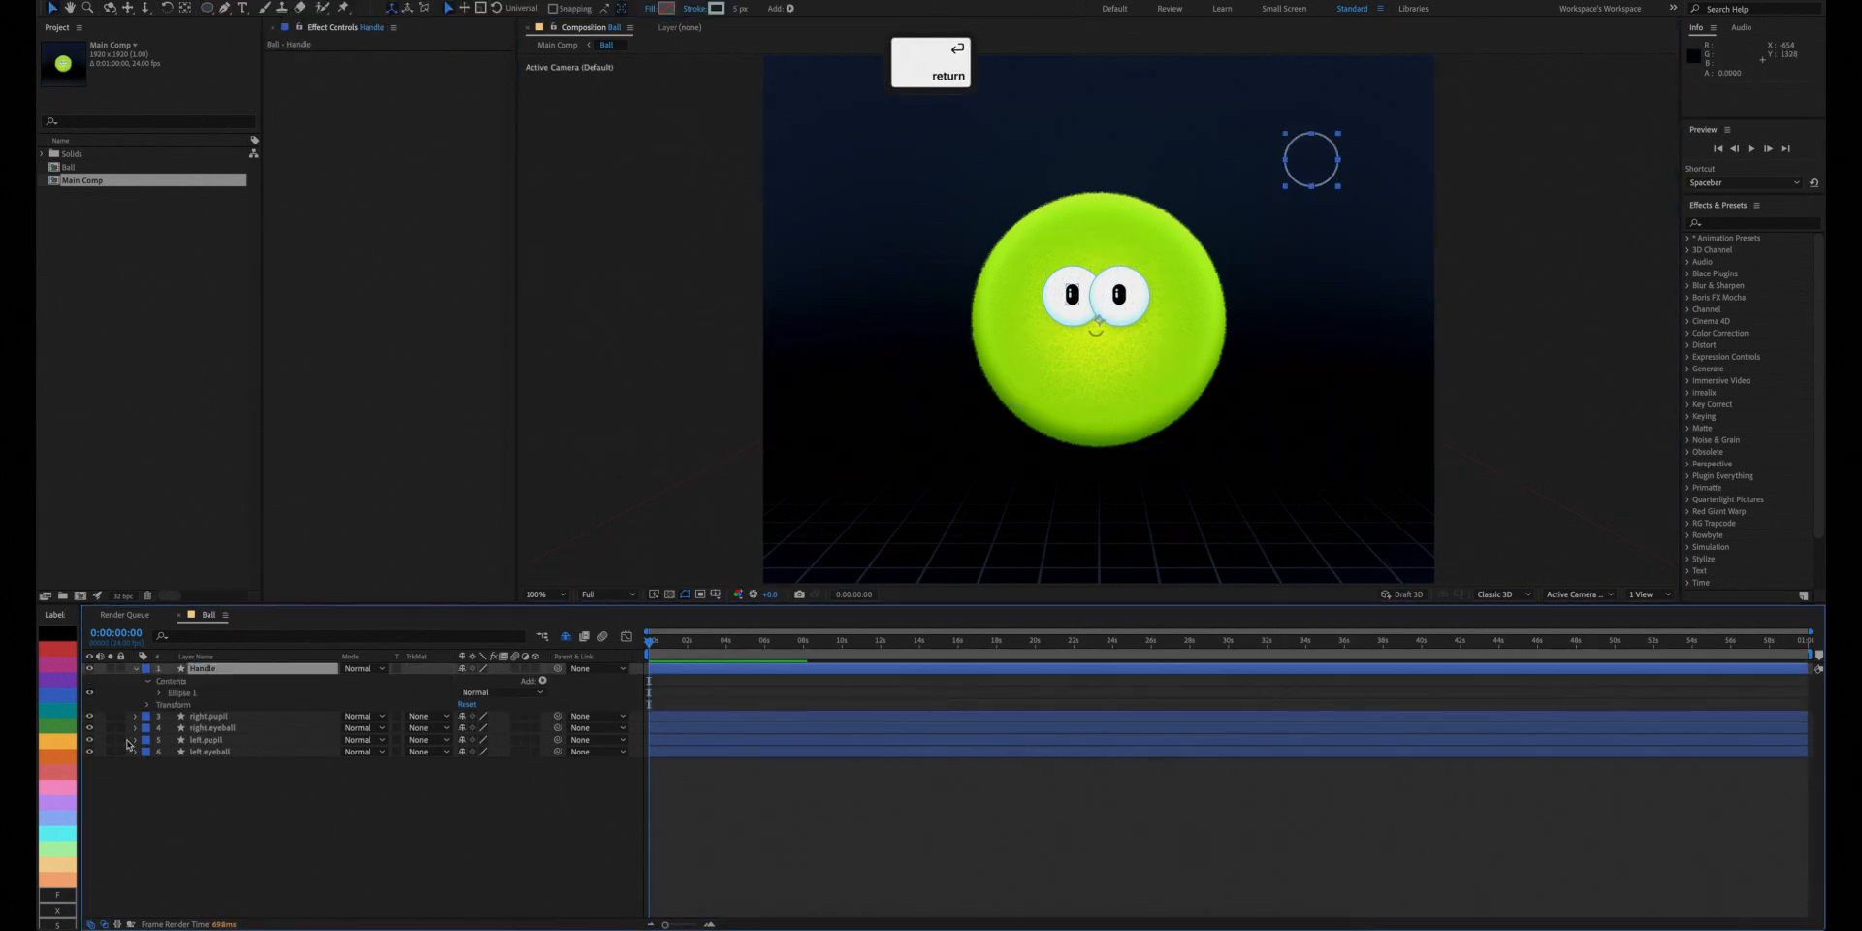
pyautogui.click(133, 668)
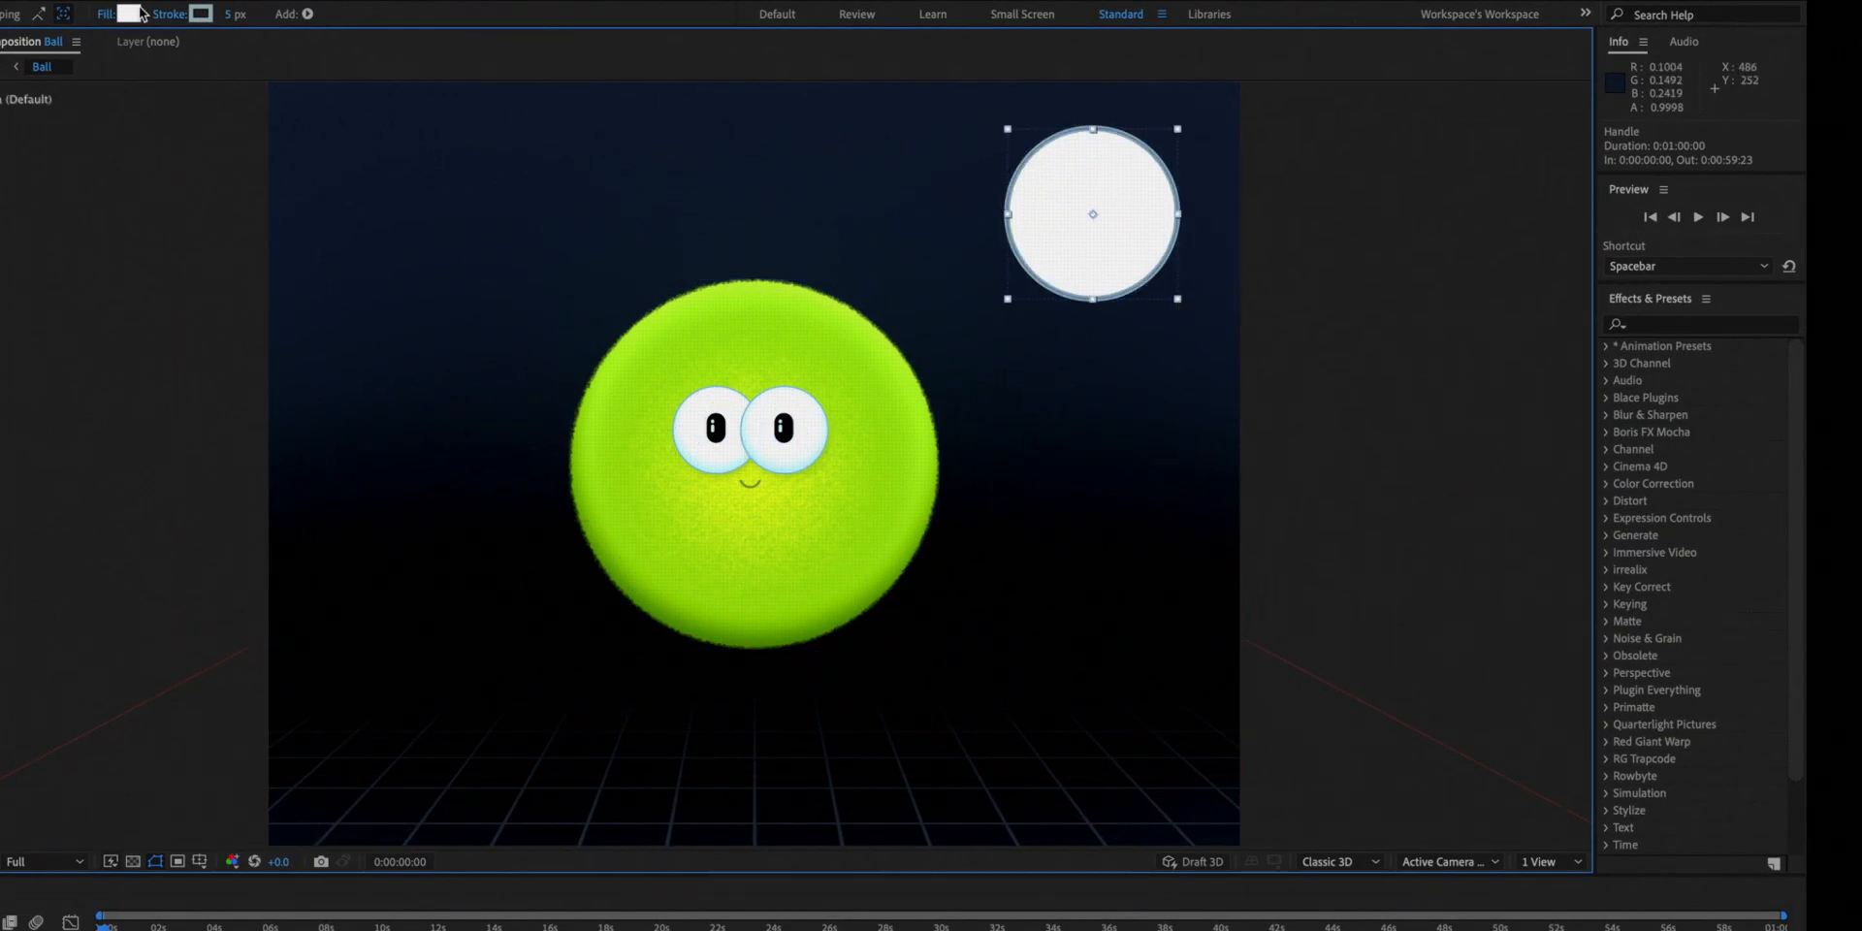
pyautogui.click(138, 13)
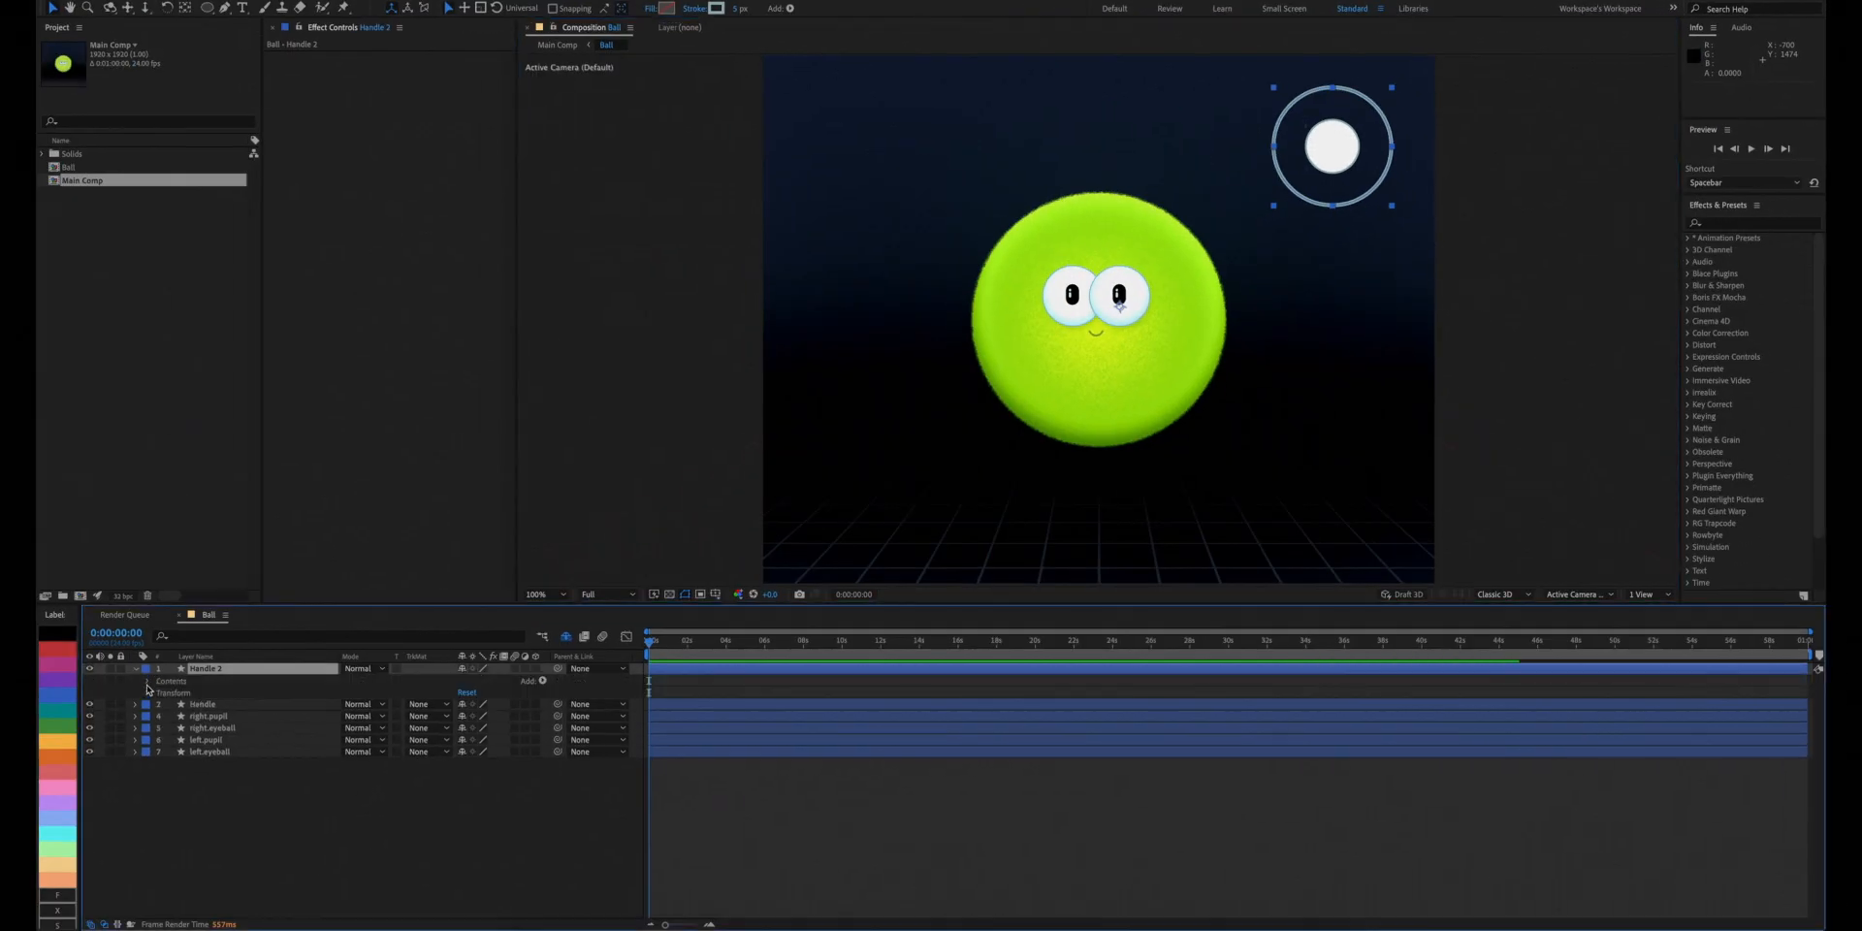
pyautogui.click(147, 681)
pyautogui.write('Movement Area')
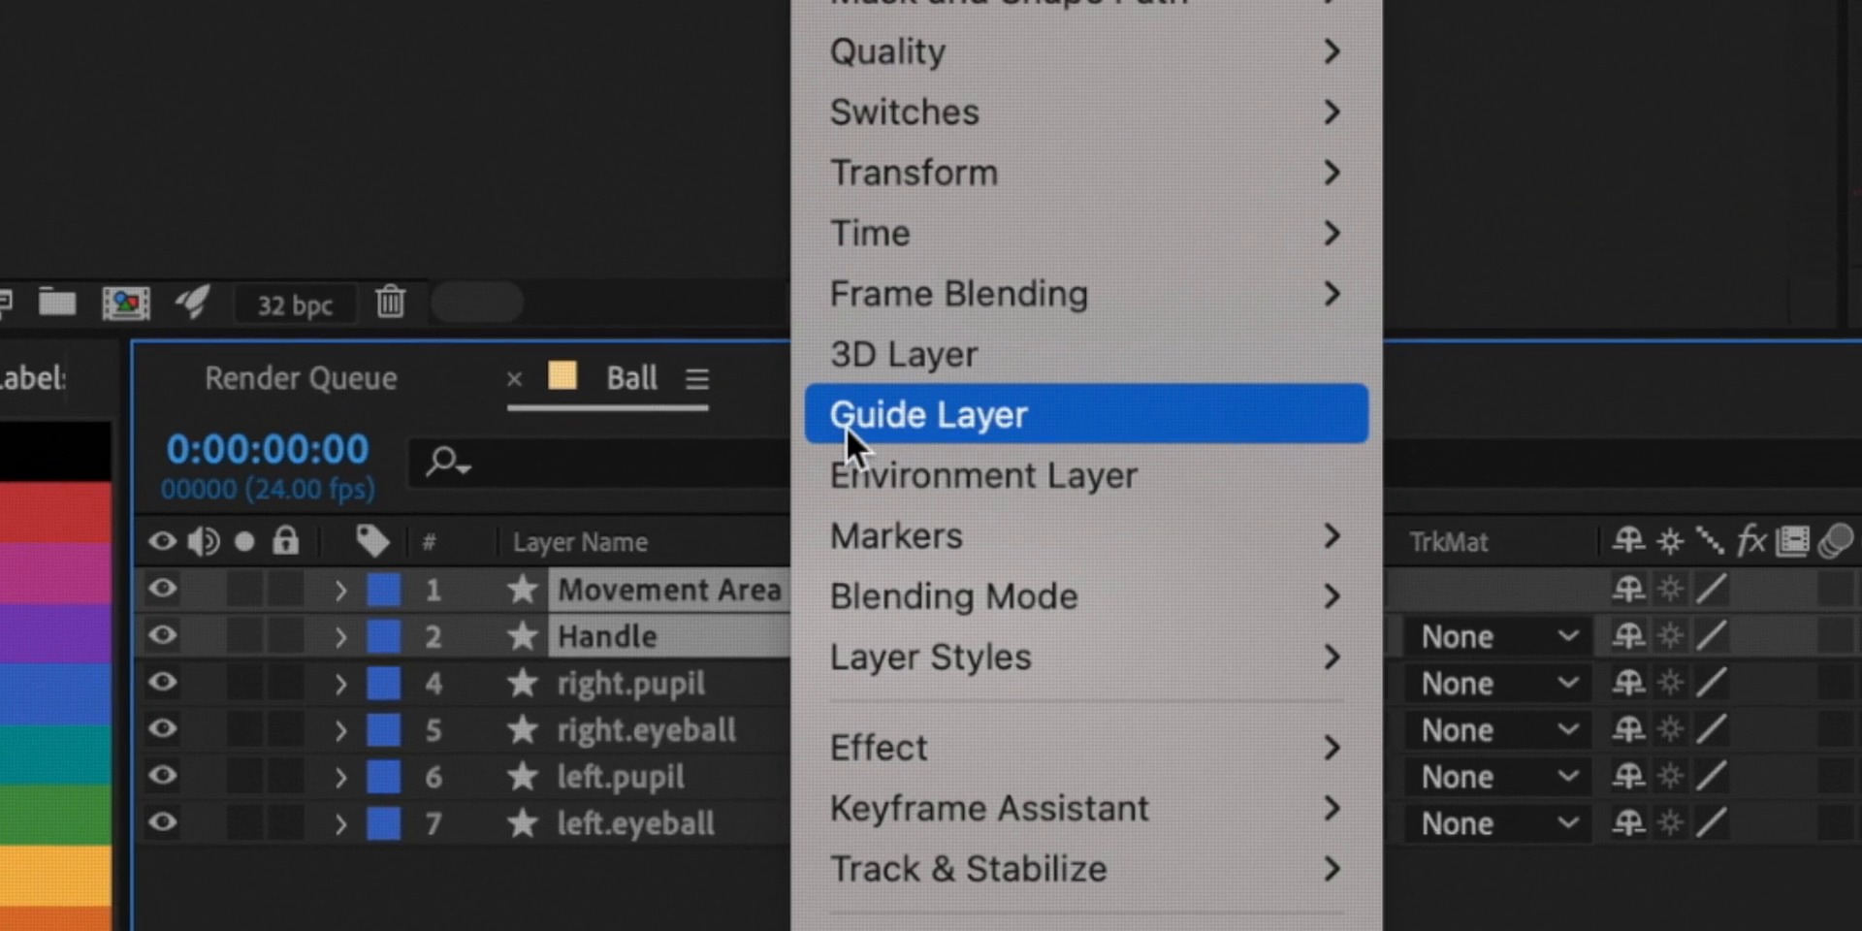
# Turn the Movement Area layer into a guide layer.
pyautogui.click(930, 413)
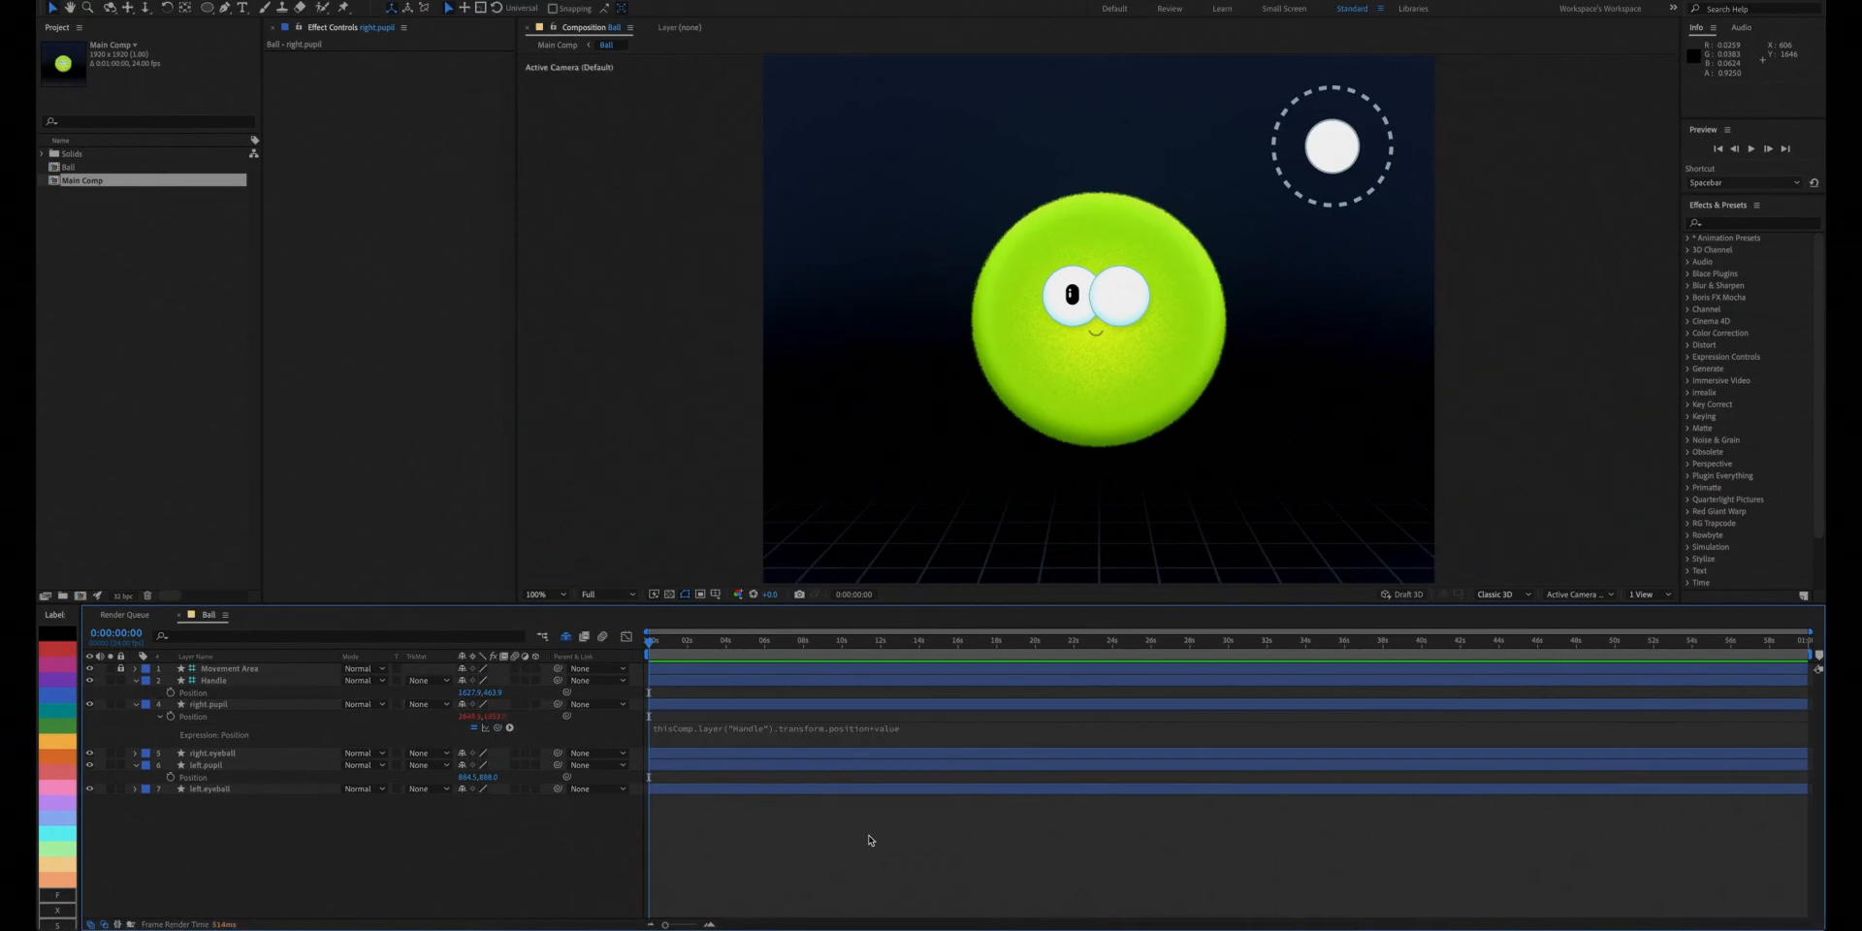
# Give right.pupil and left.pupil Position the expression thisComp.layer("Handle").transform.position+value.
pyautogui.click(208, 704)
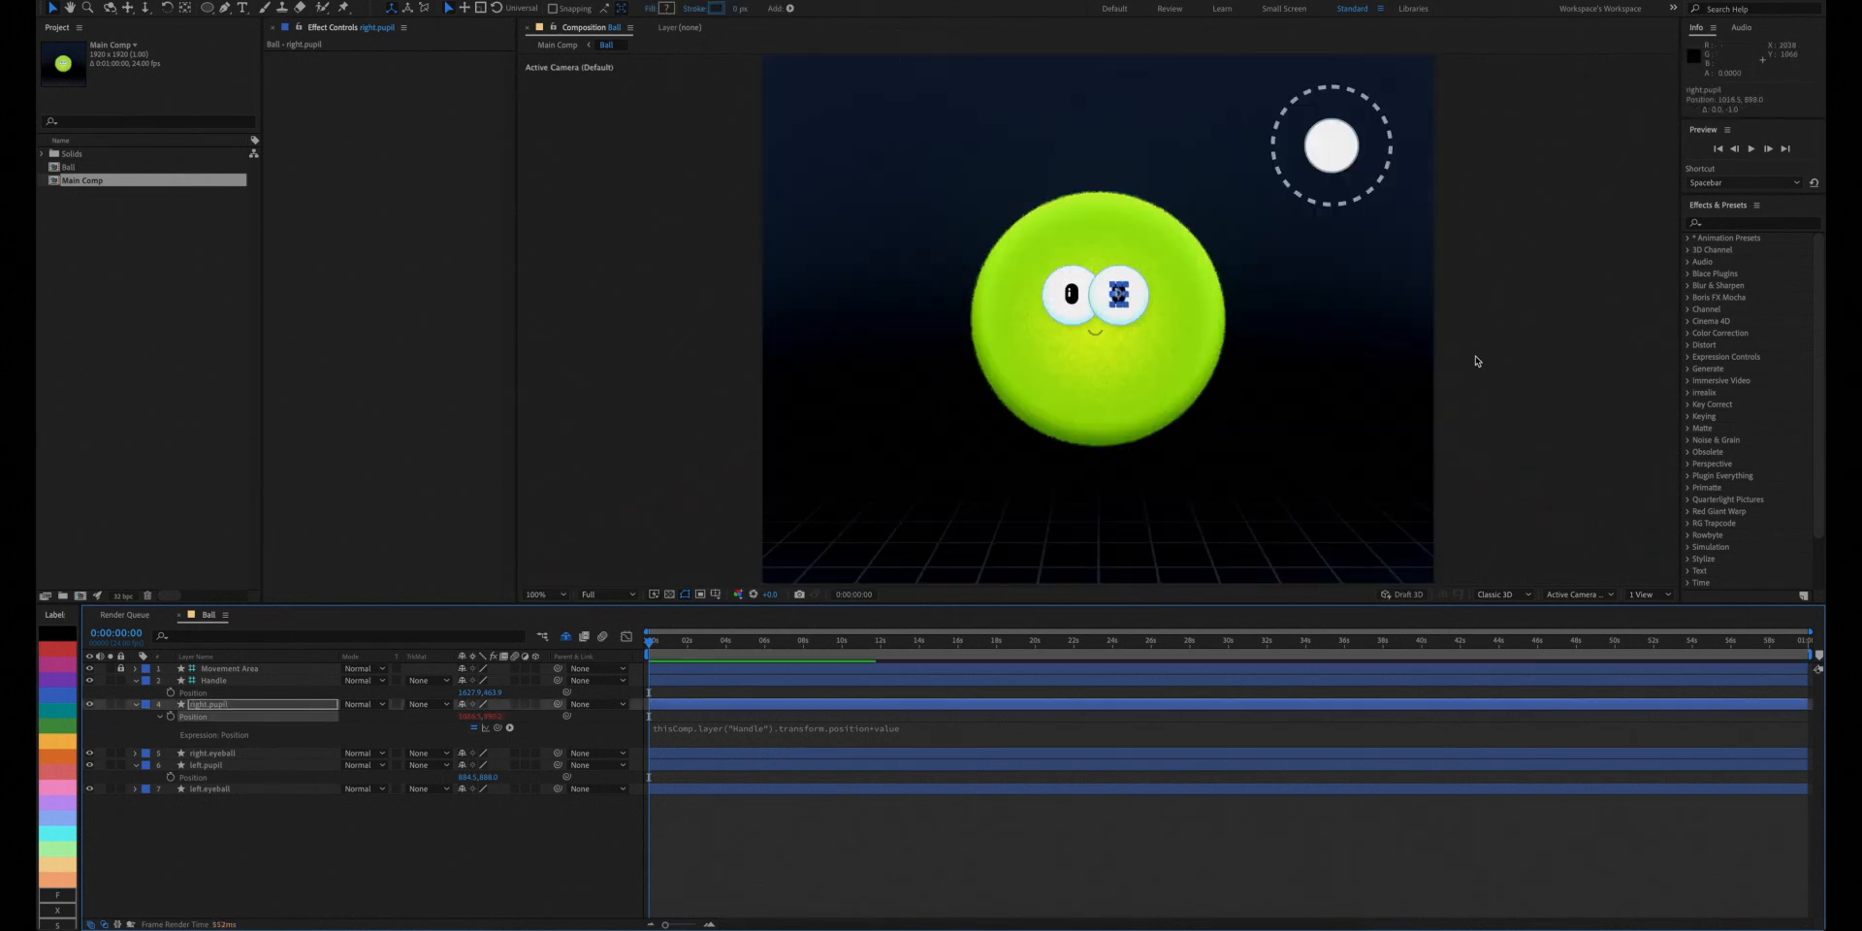
pyautogui.click(534, 594)
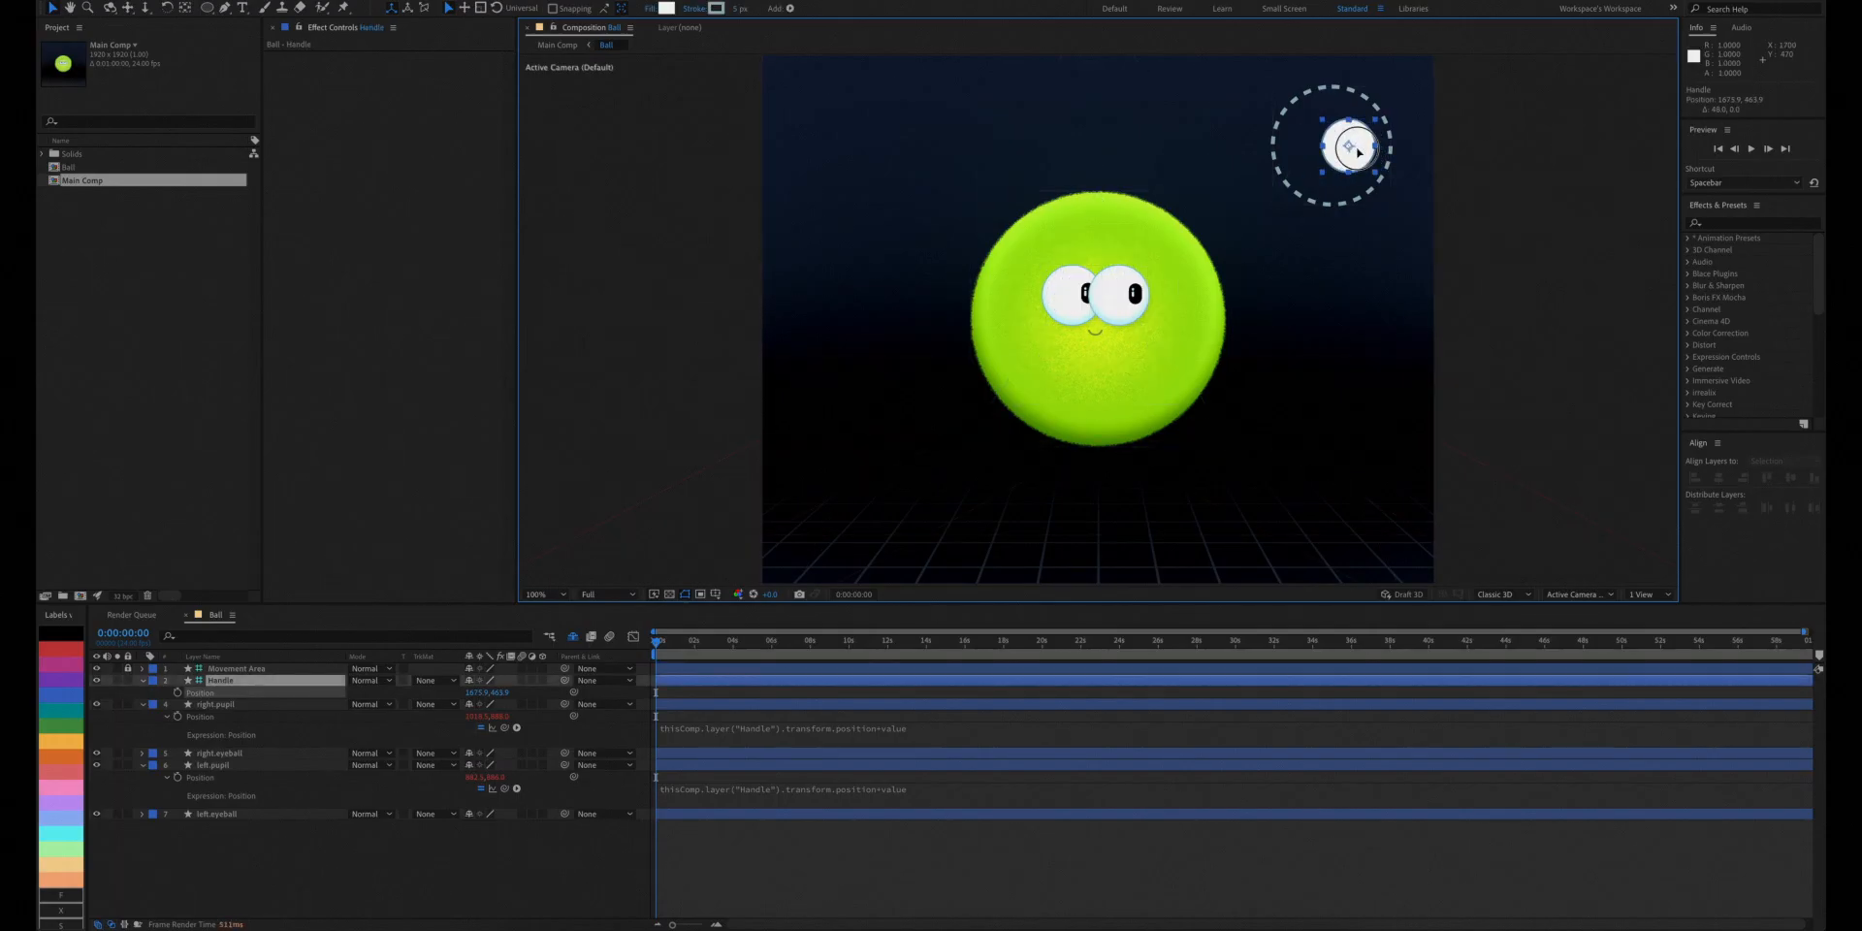
pyautogui.click(215, 703)
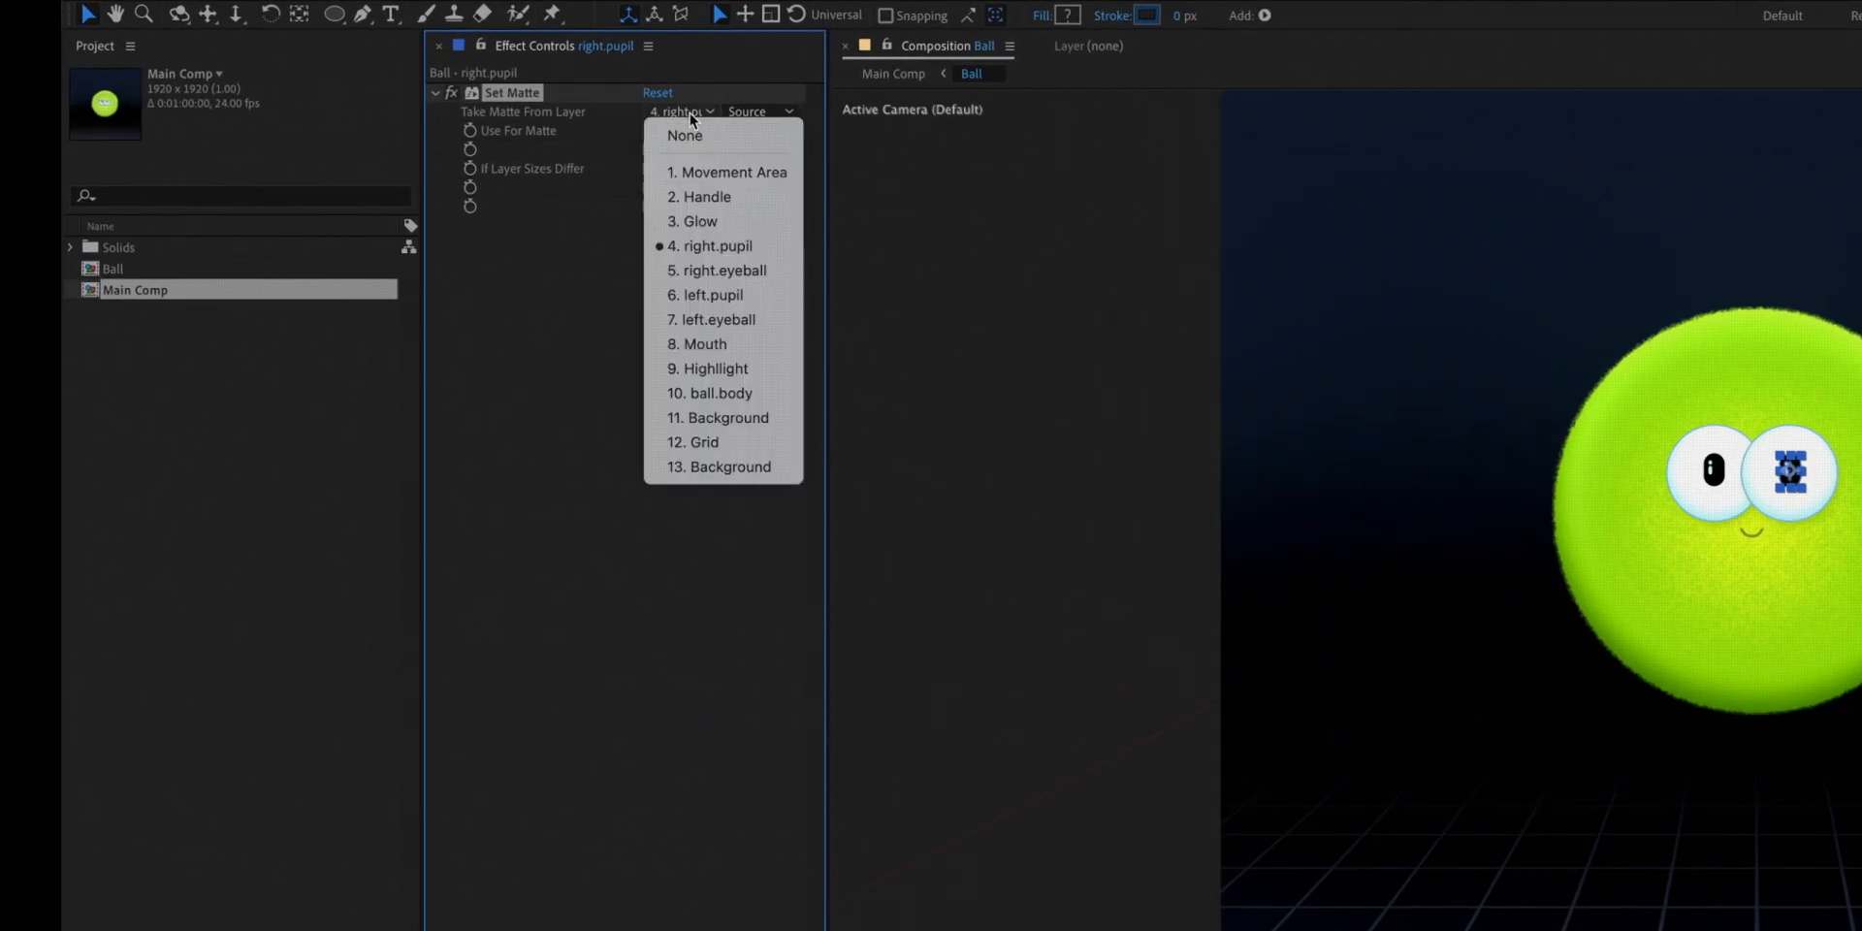
# Set right.eyeball as the pupil's Set Matte source, then drag Handle up to test.
pyautogui.click(707, 246)
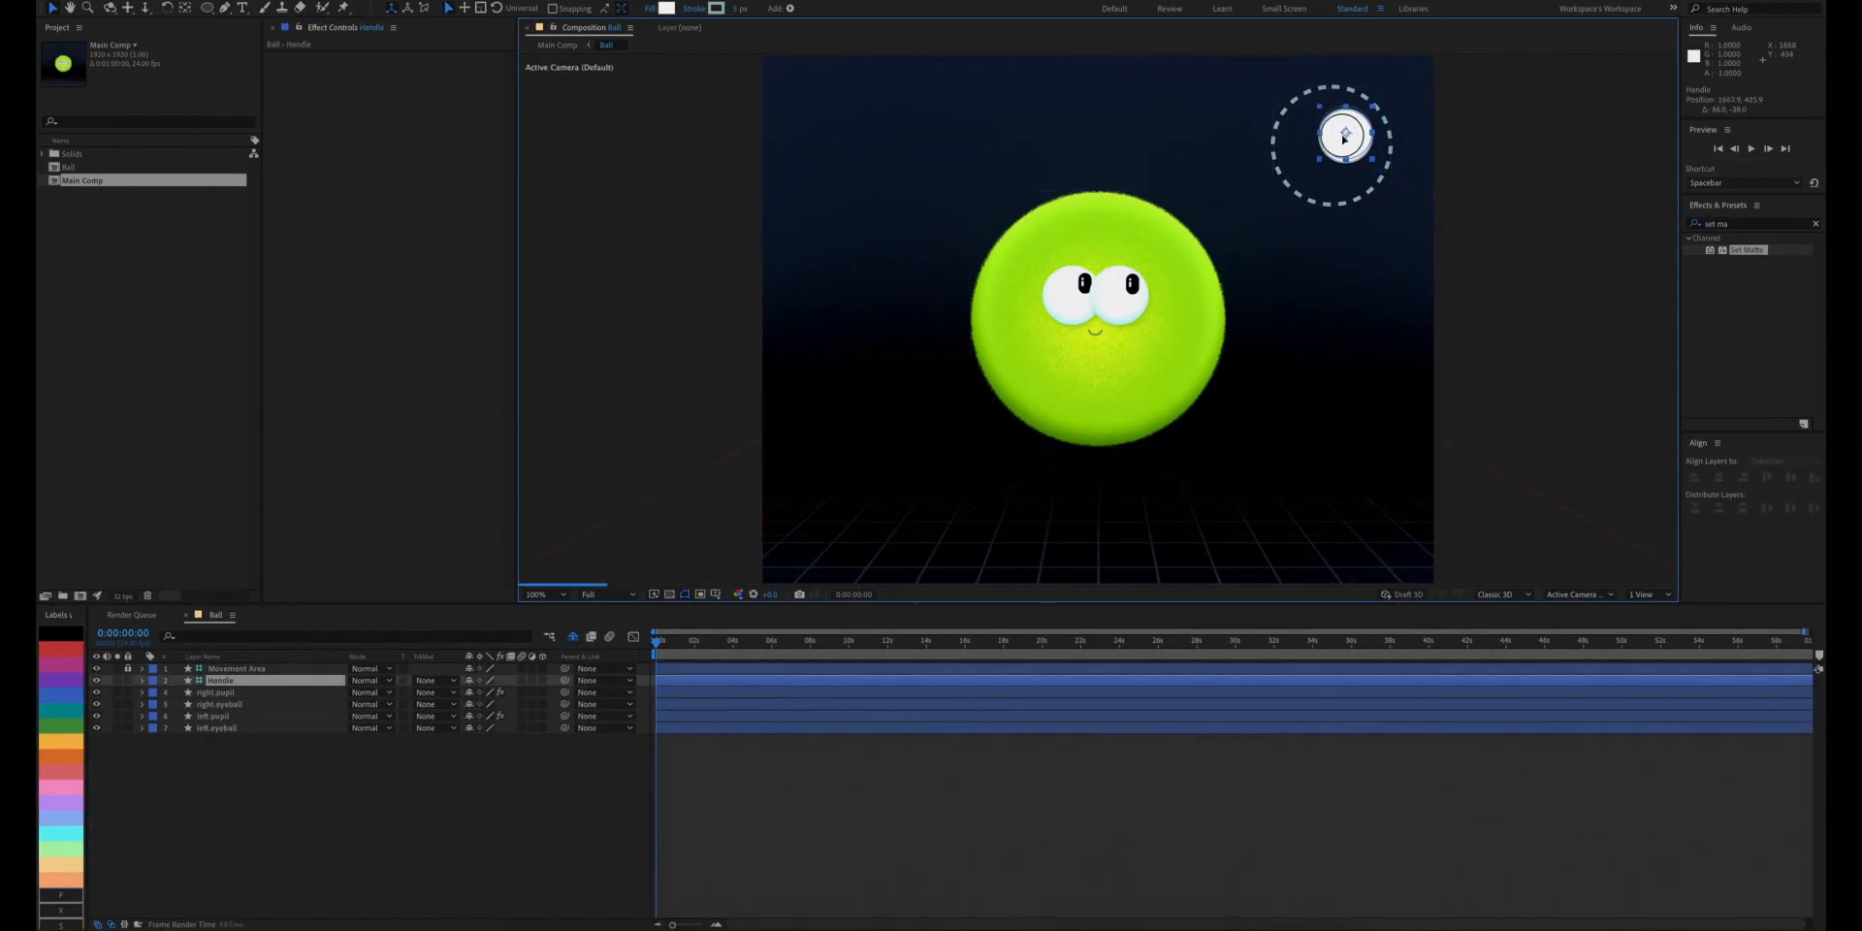
pyautogui.moveTo(1343, 133); pyautogui.dragTo(1292, 153)
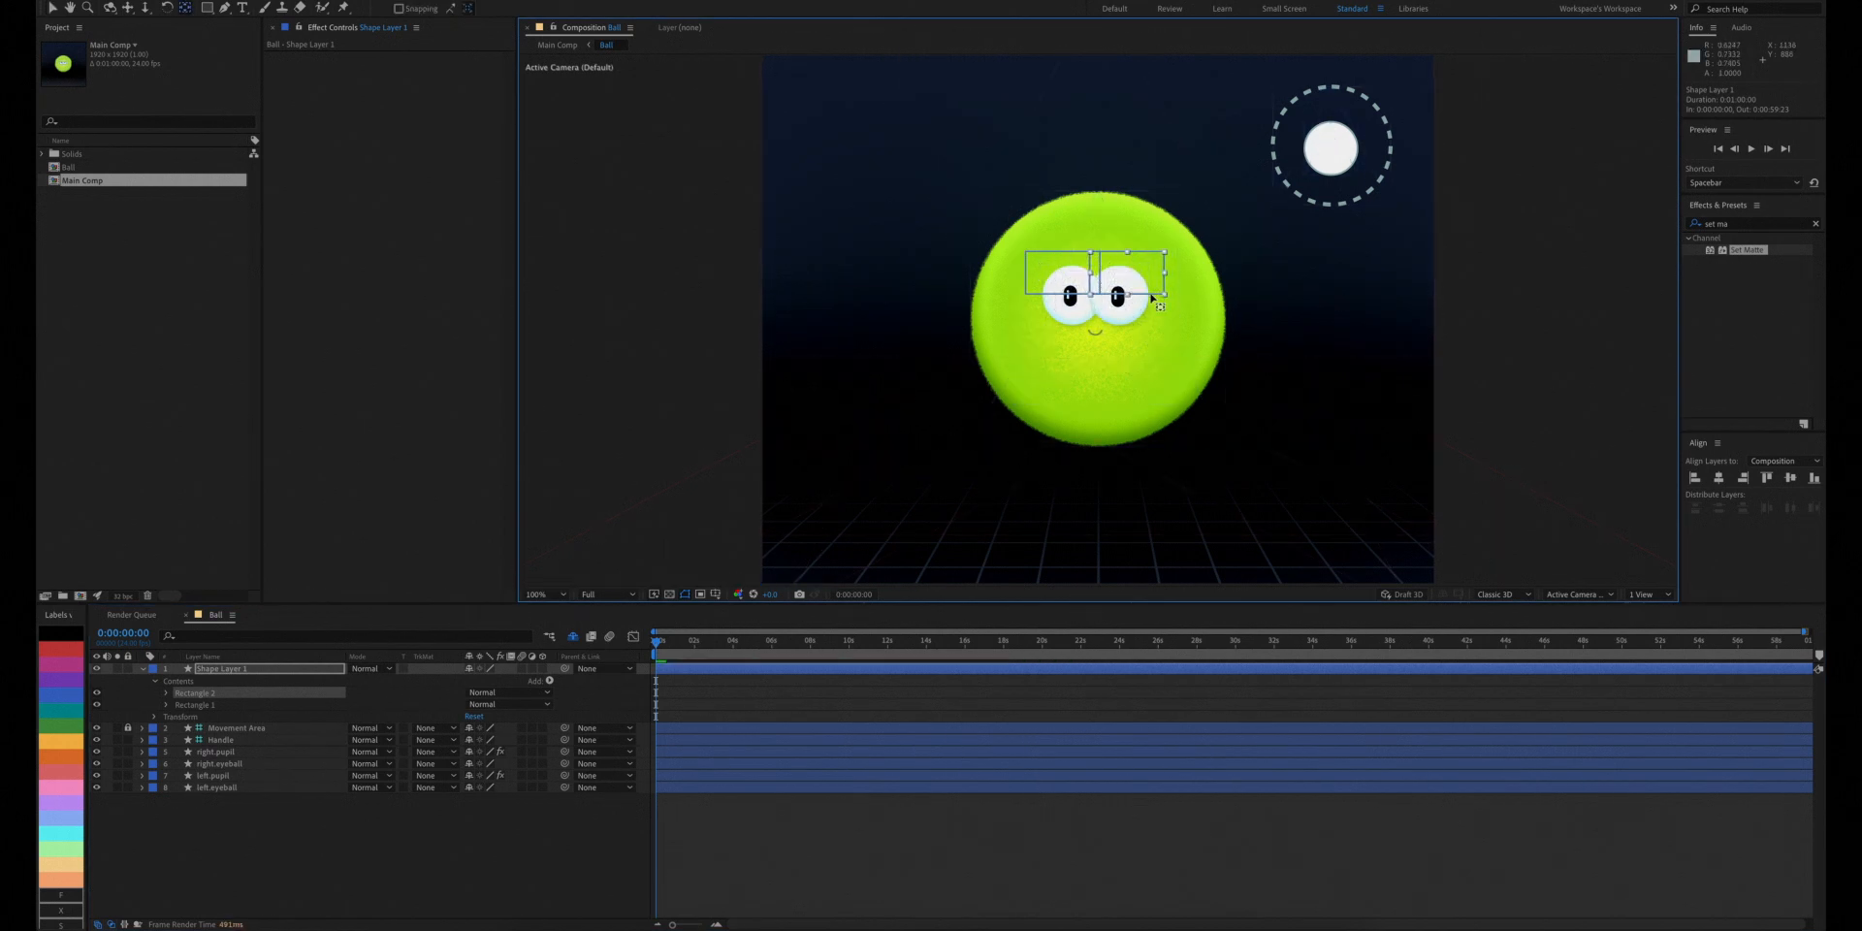
# Finish the second eyelid rectangle and add a Slider Control to the Eyelids layer.
pyautogui.click(196, 704)
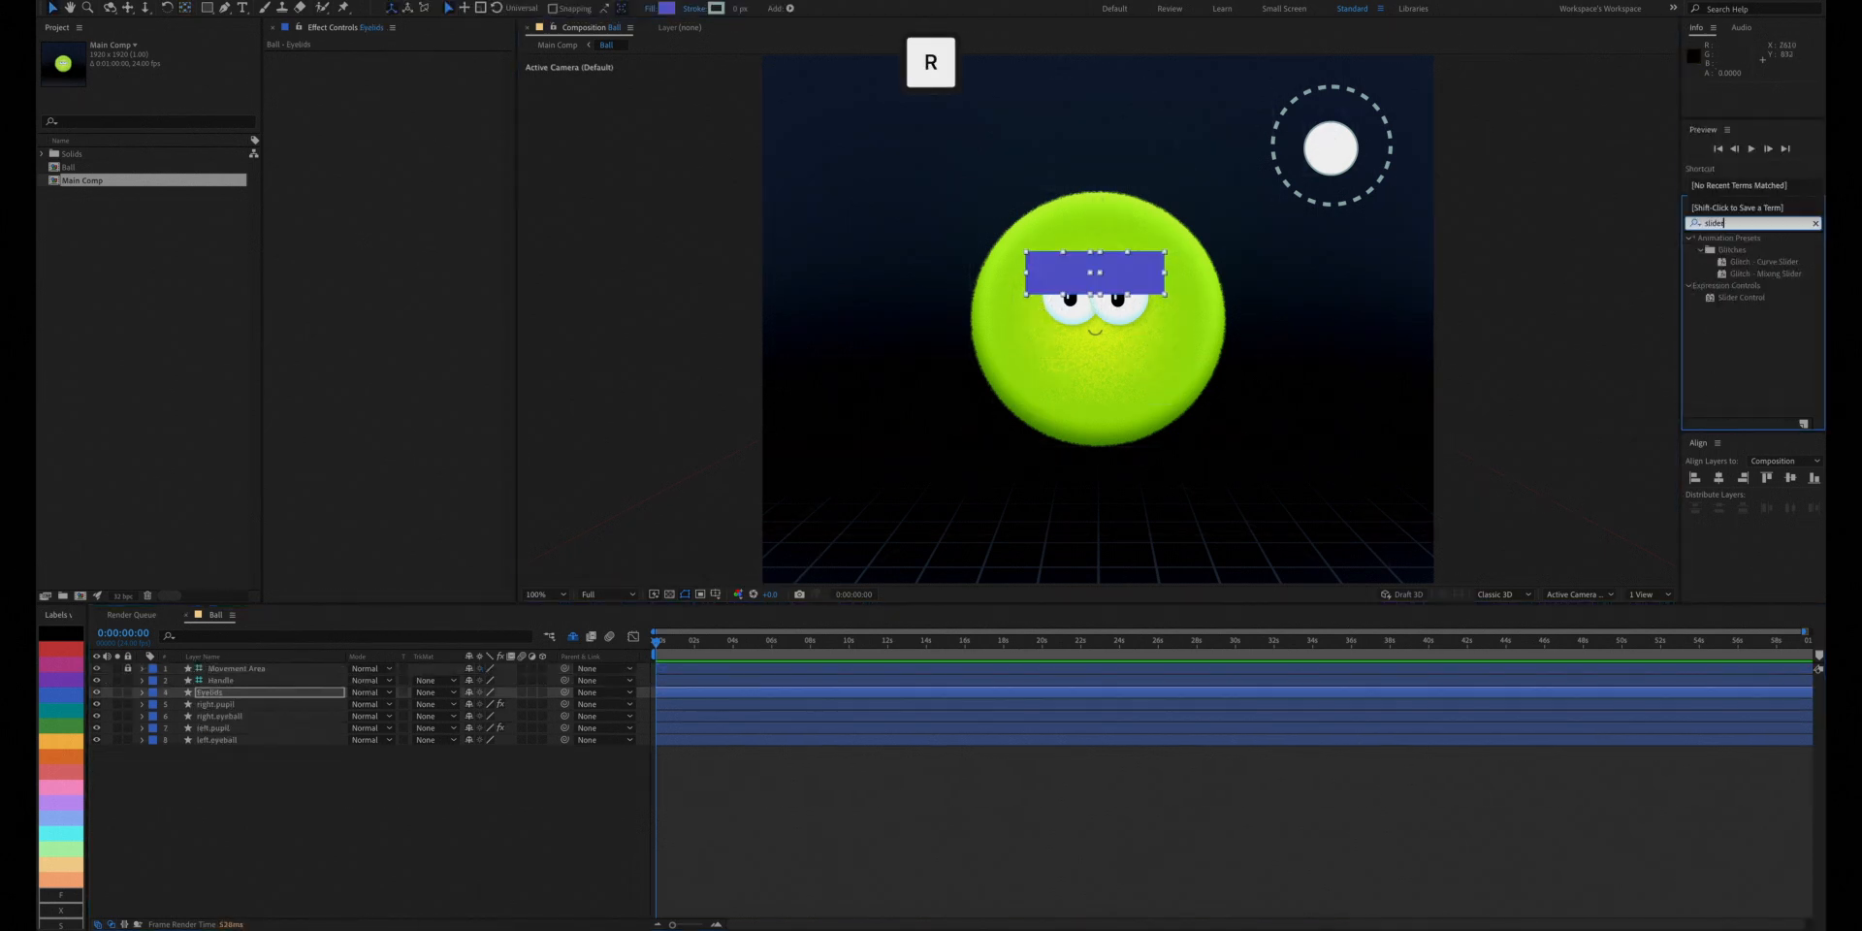
pyautogui.doubleClick(1741, 297)
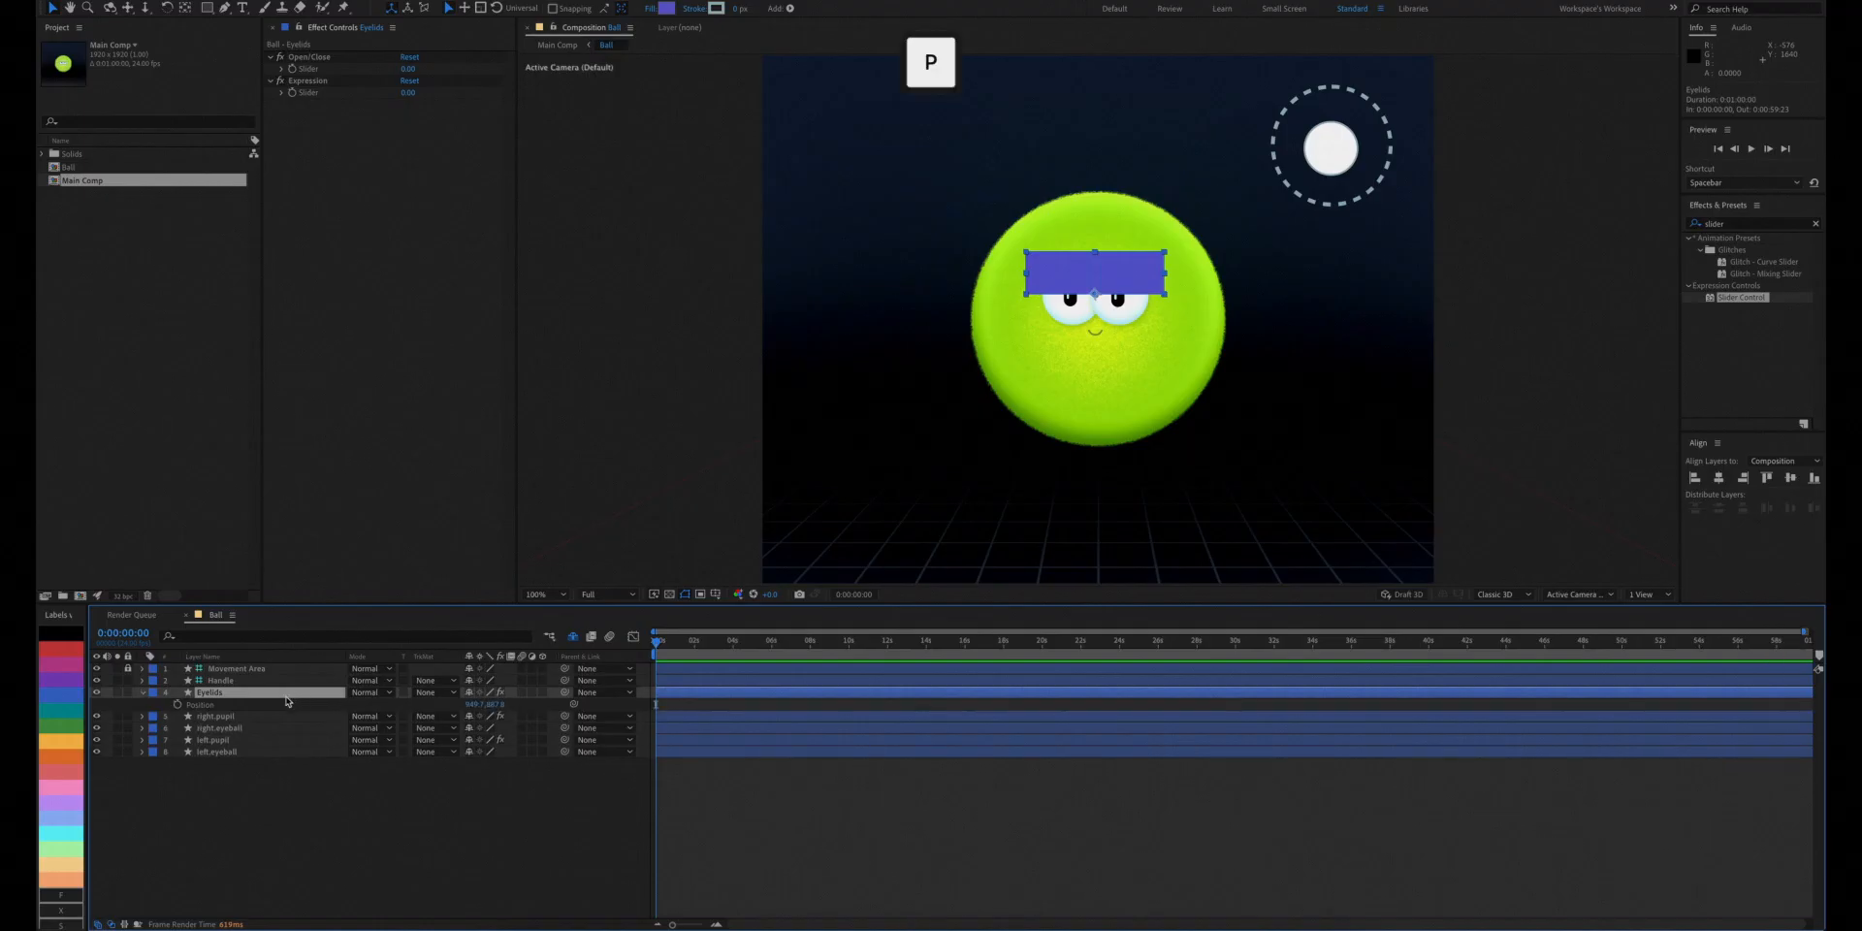
# Separate Eyelids' Position and link Y Position to the Open/Close slider with +value.
pyautogui.rightClick(196, 704)
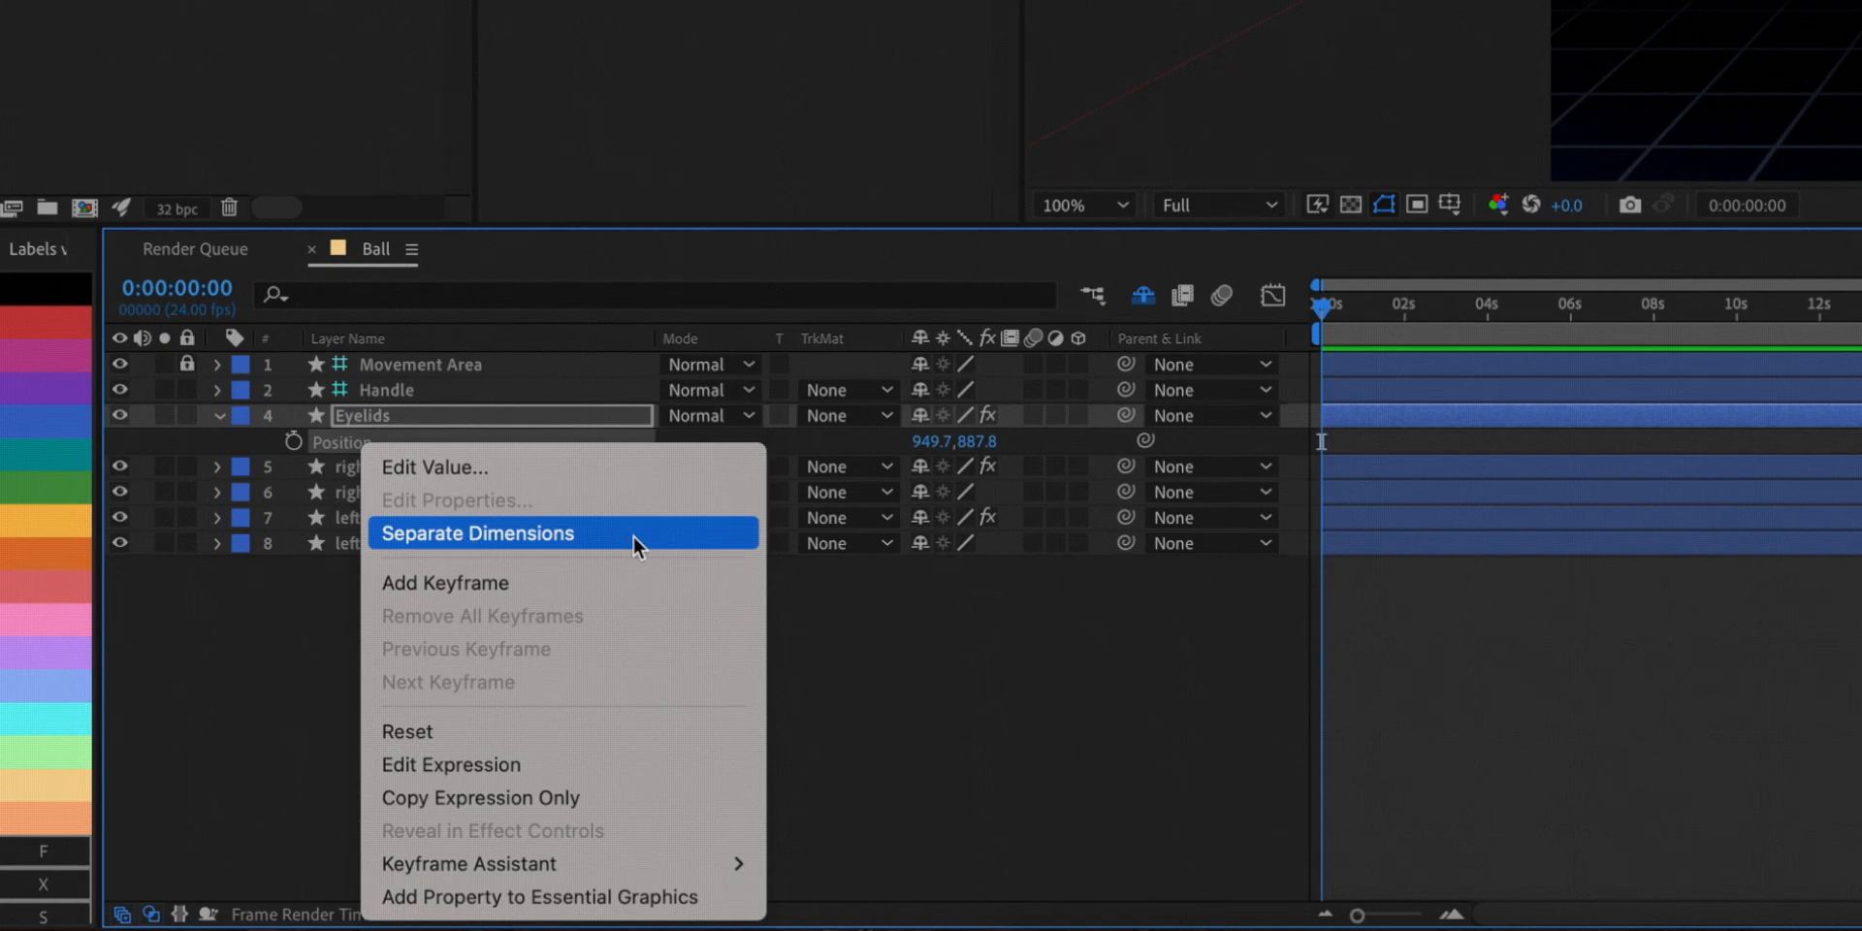
pyautogui.click(477, 533)
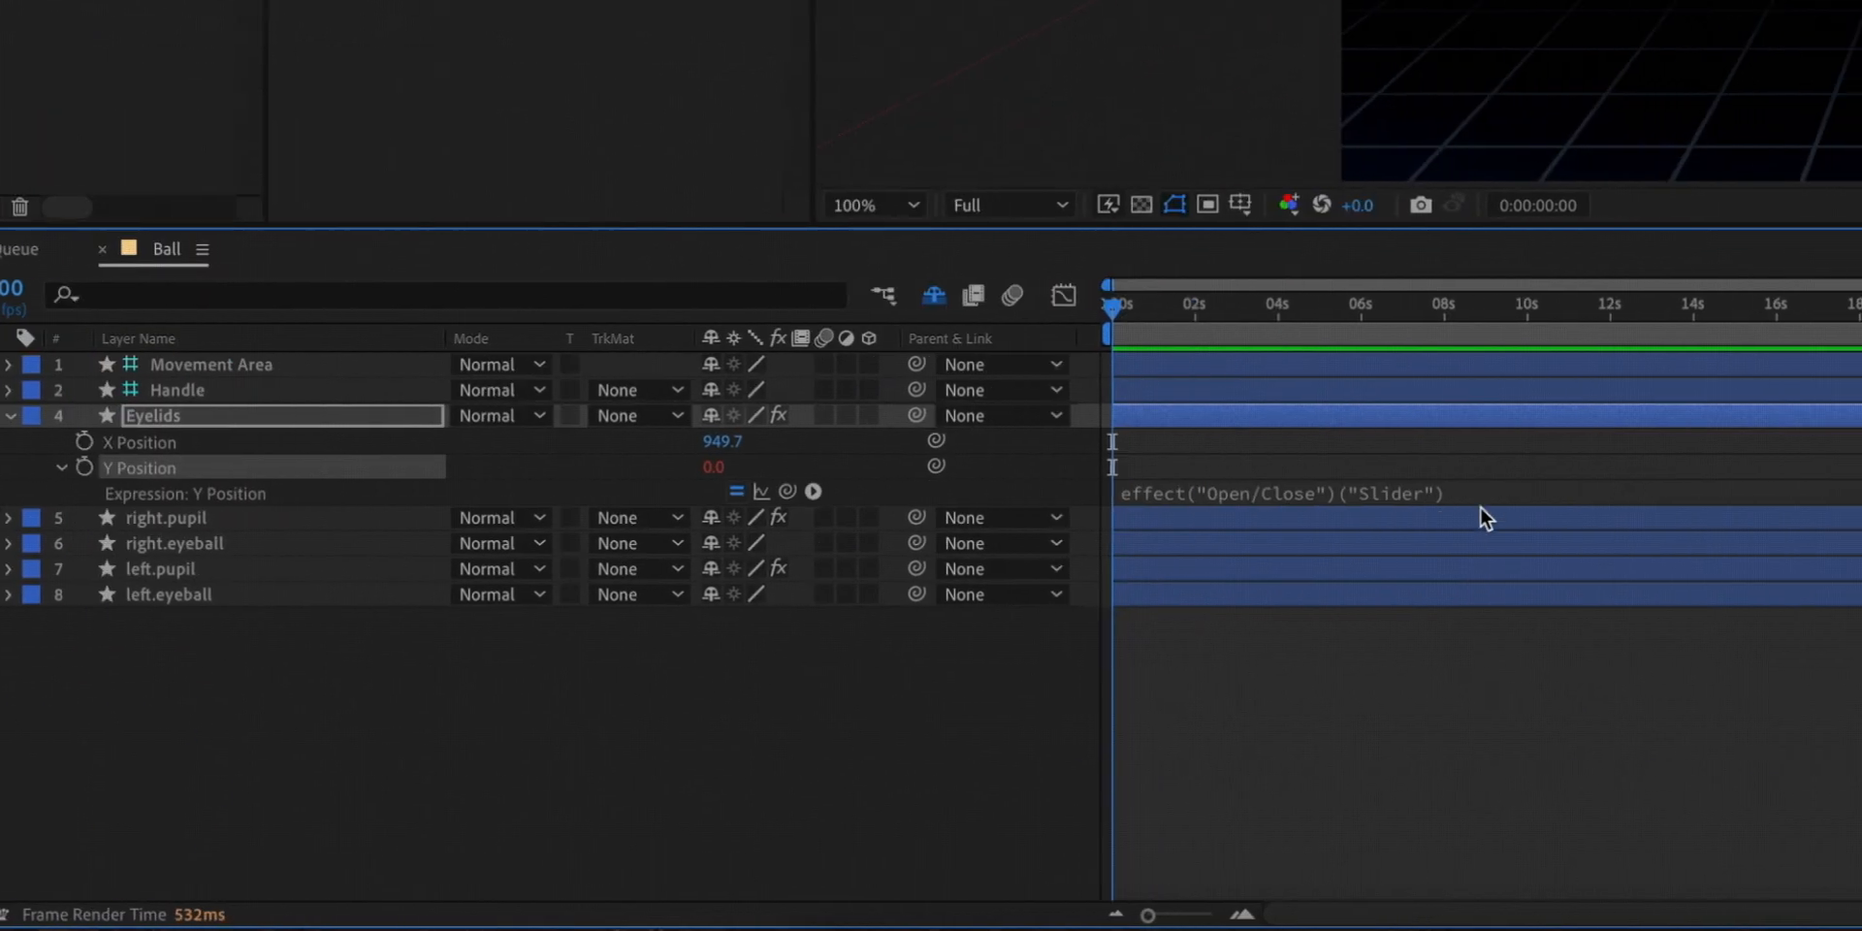
pyautogui.write('+value')
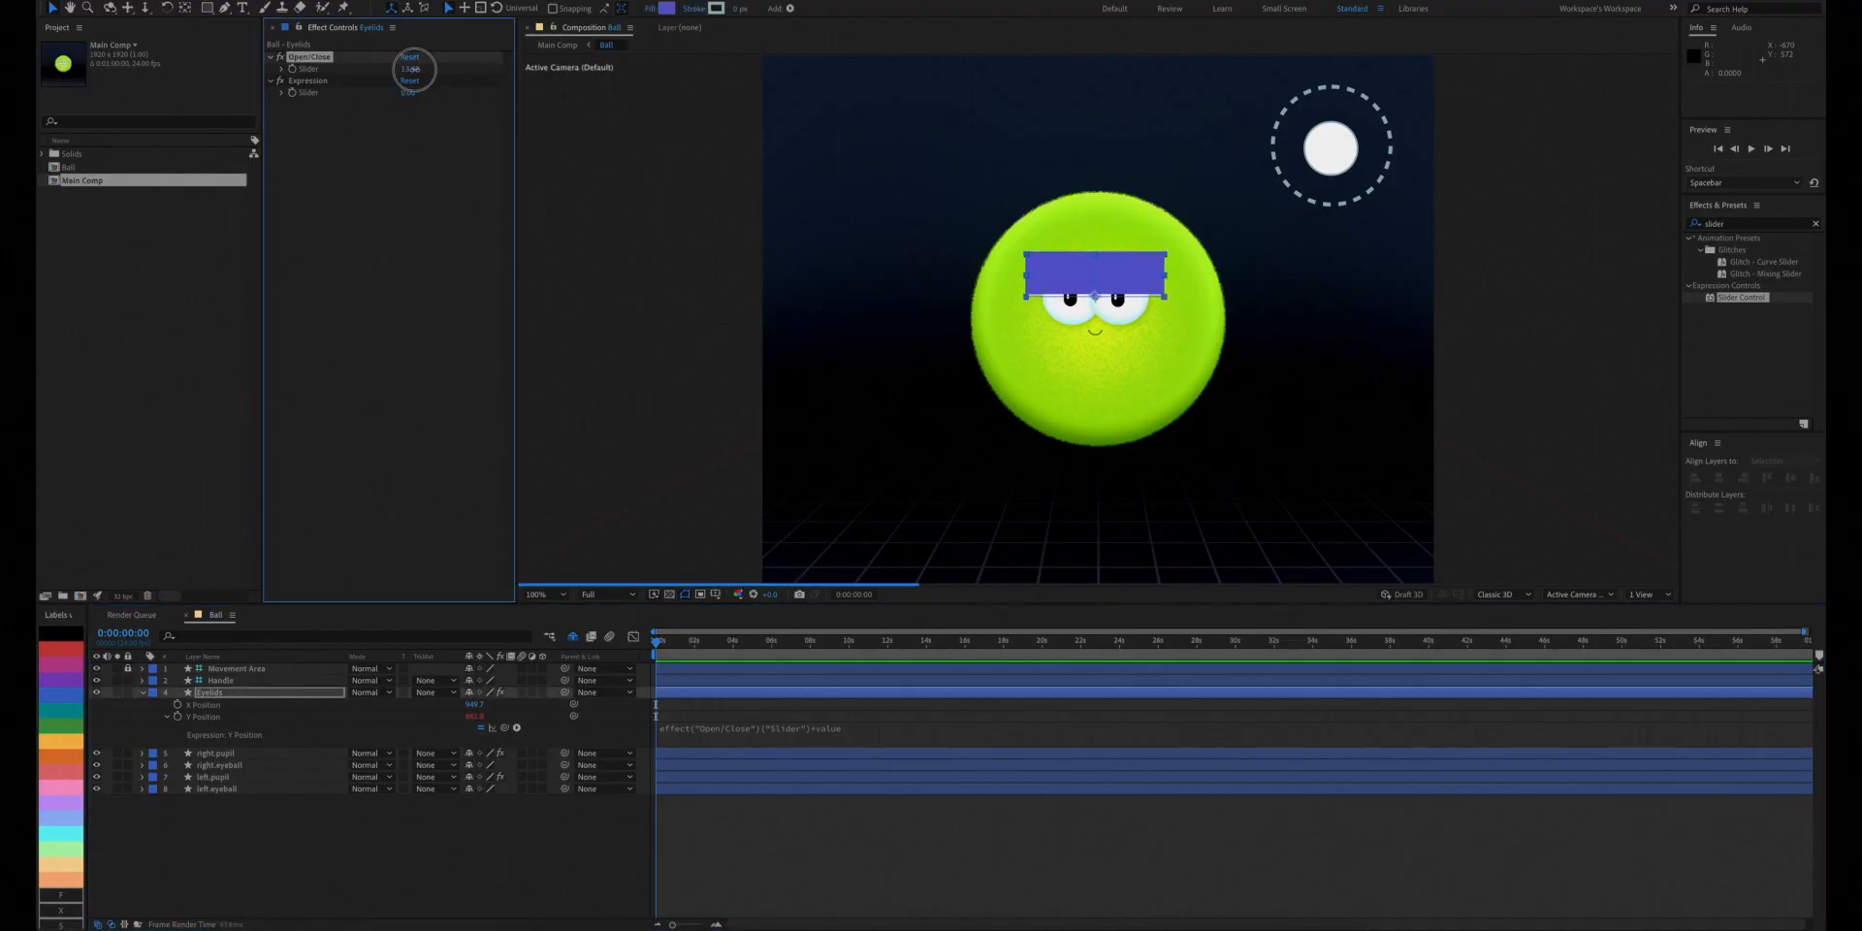
pyautogui.moveTo(414, 71); pyautogui.dragTo(350, 71)
pyautogui.write('rotation')
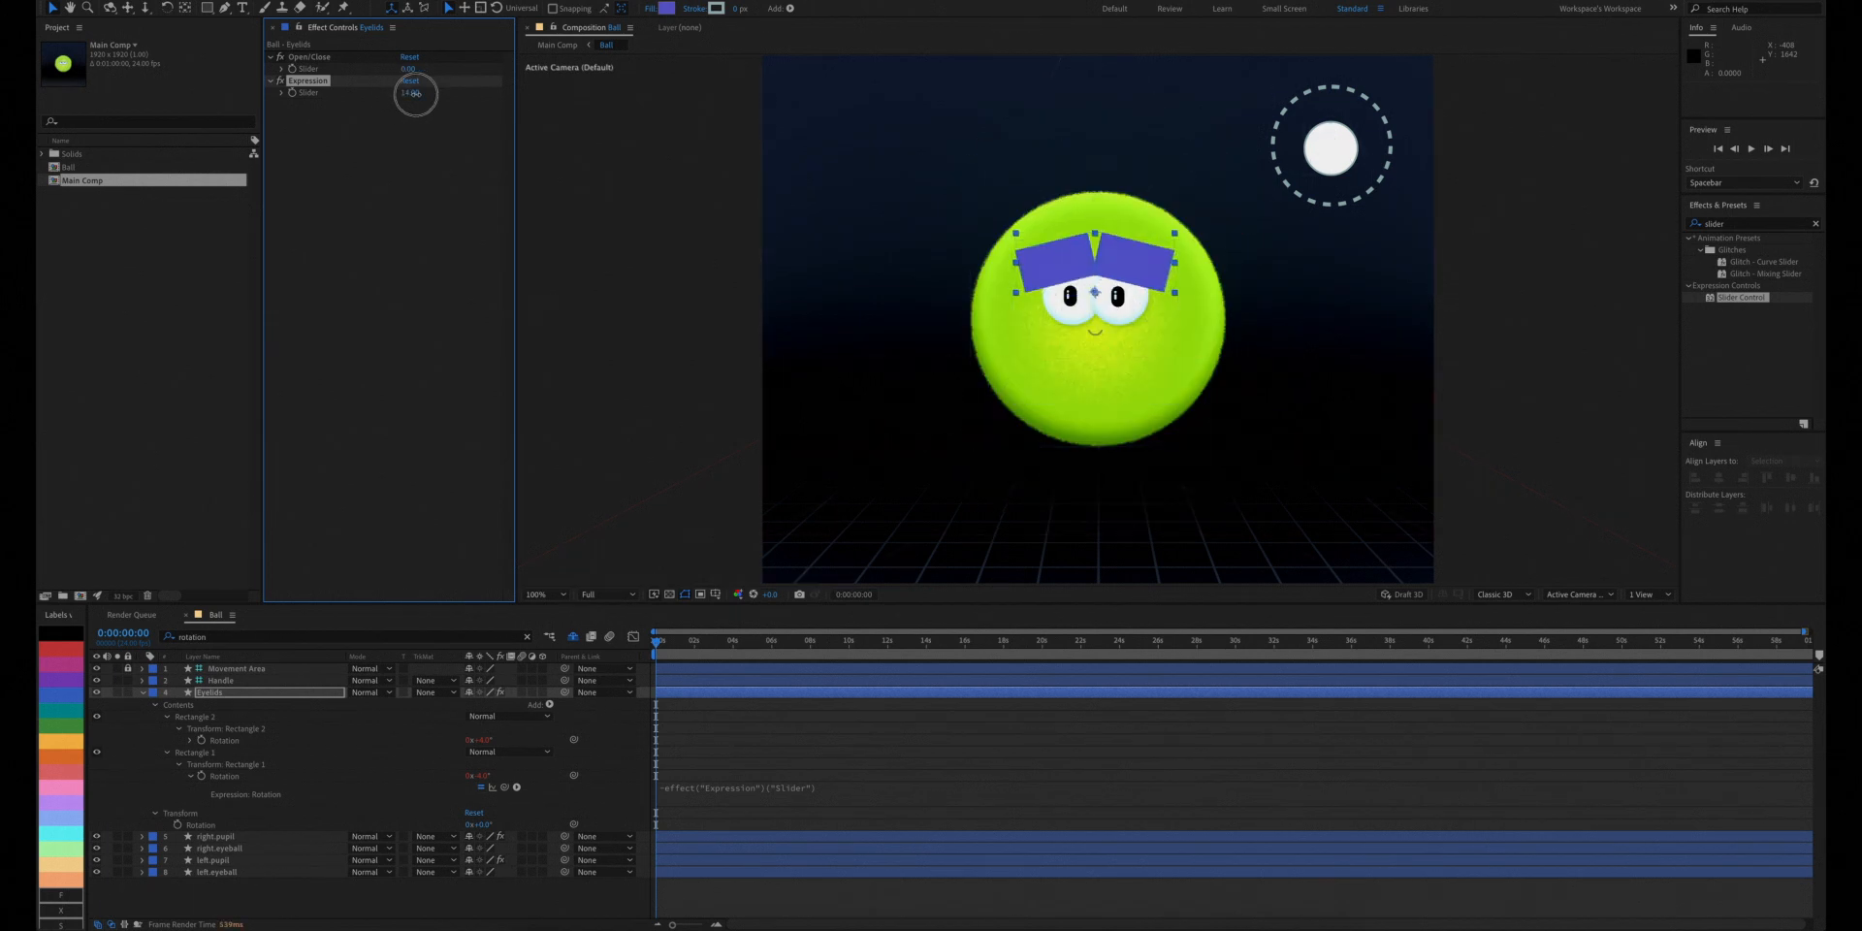
# Apply Set Matte to right.eyeball using Eyelids as the matte layer.
pyautogui.click(218, 715)
pyautogui.write('set')
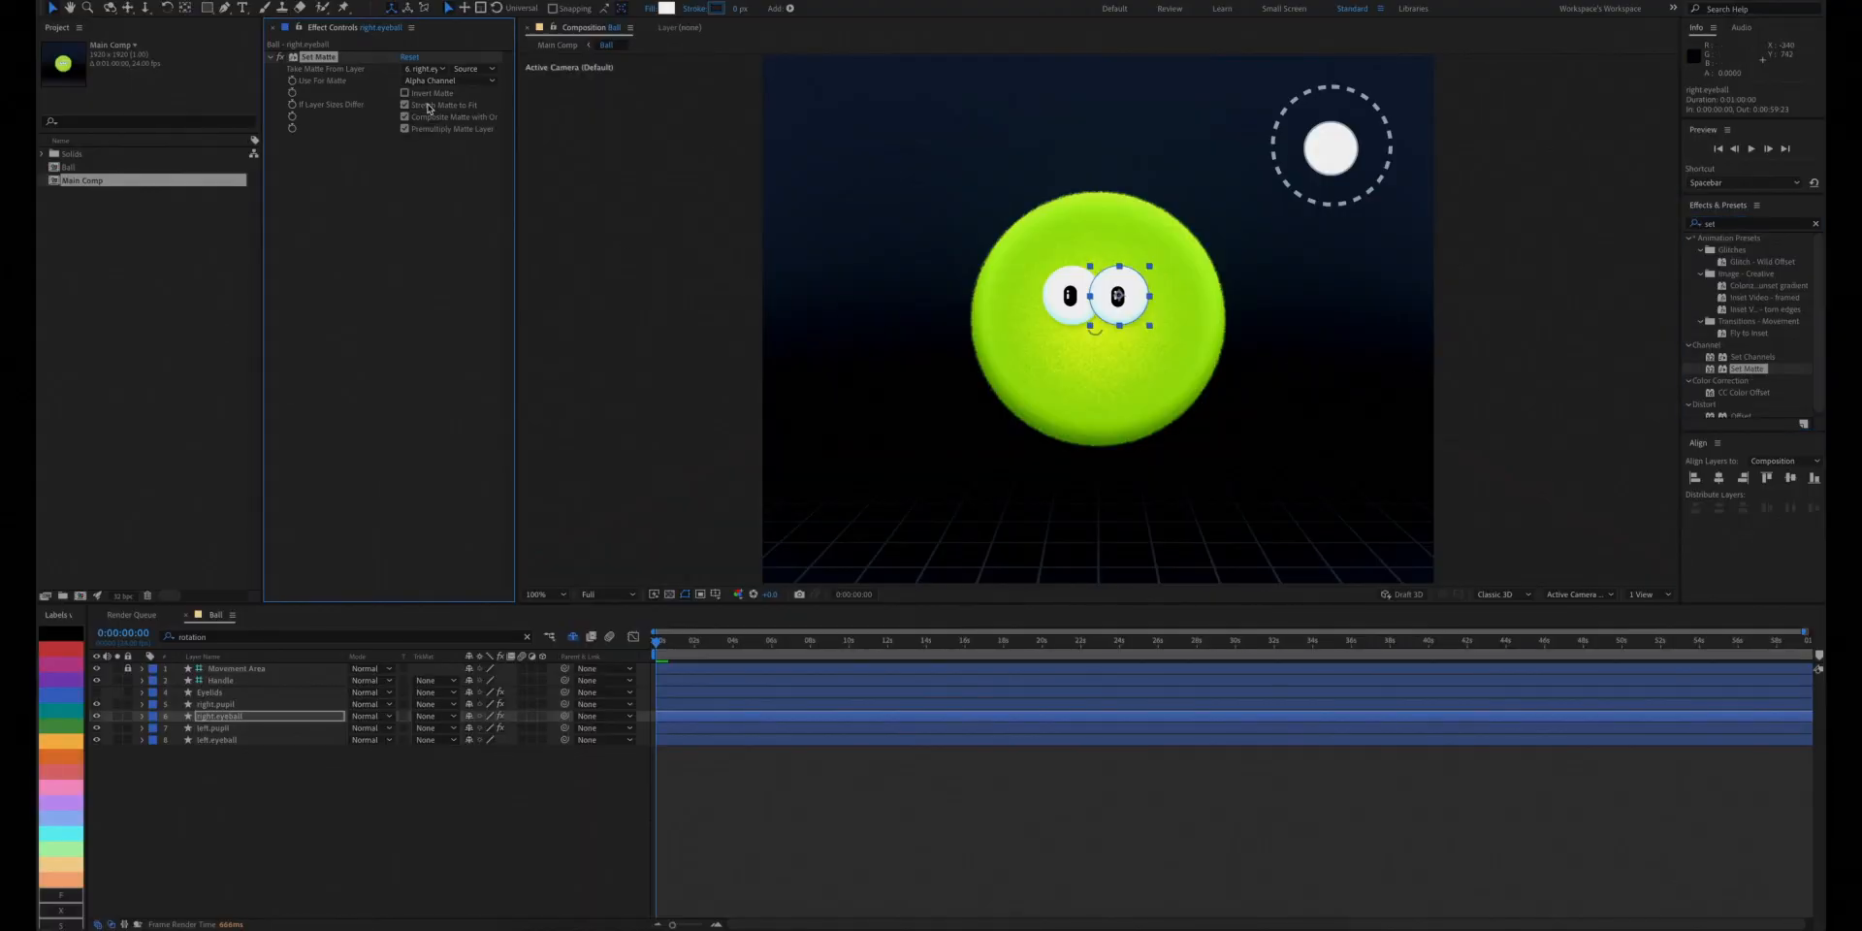
pyautogui.click(423, 68)
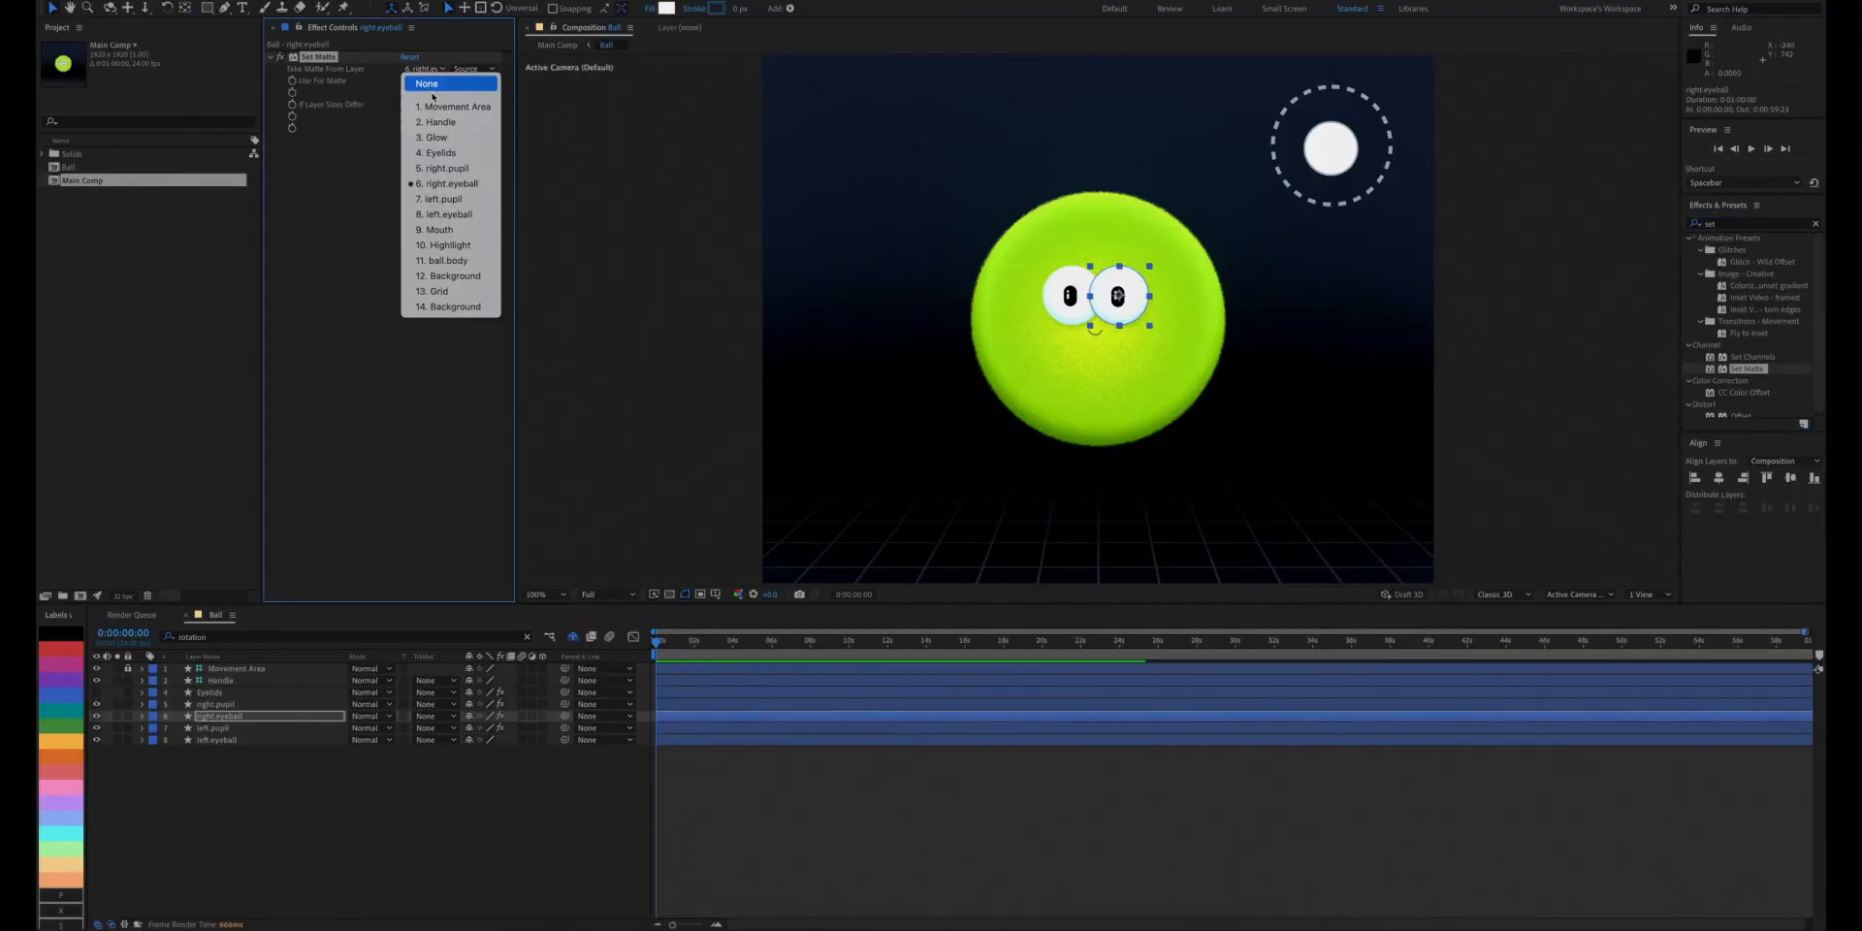
pyautogui.click(440, 153)
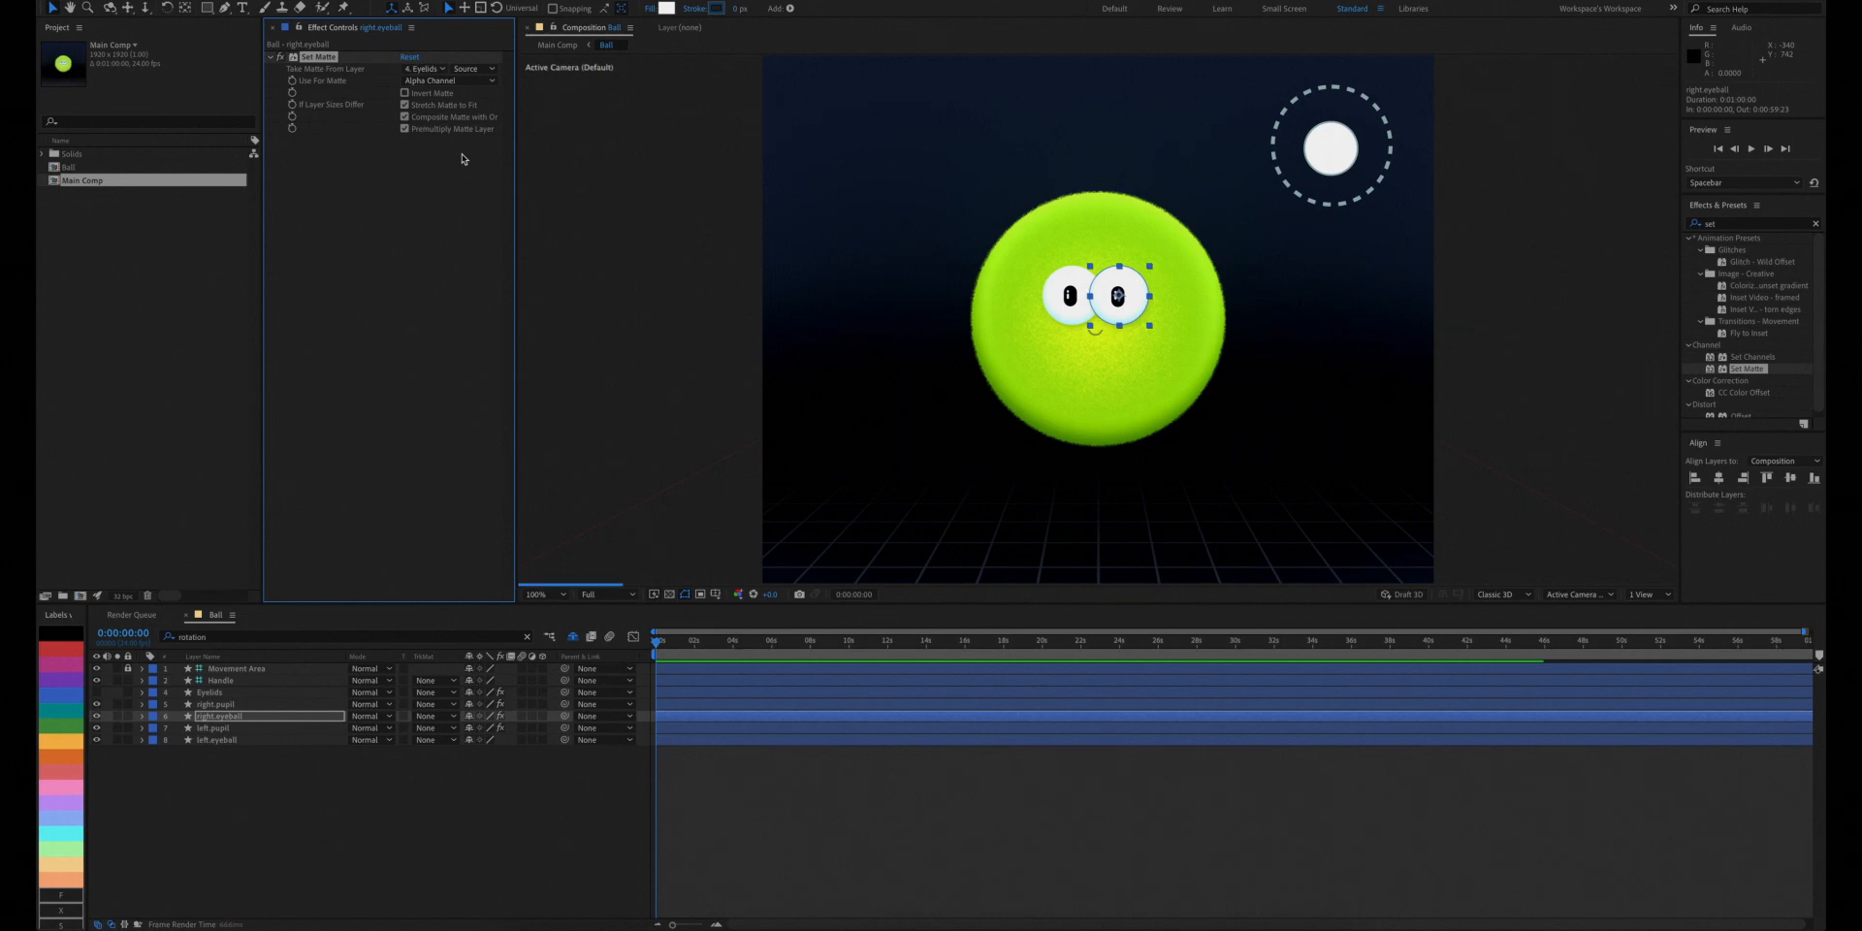
pyautogui.press('`')
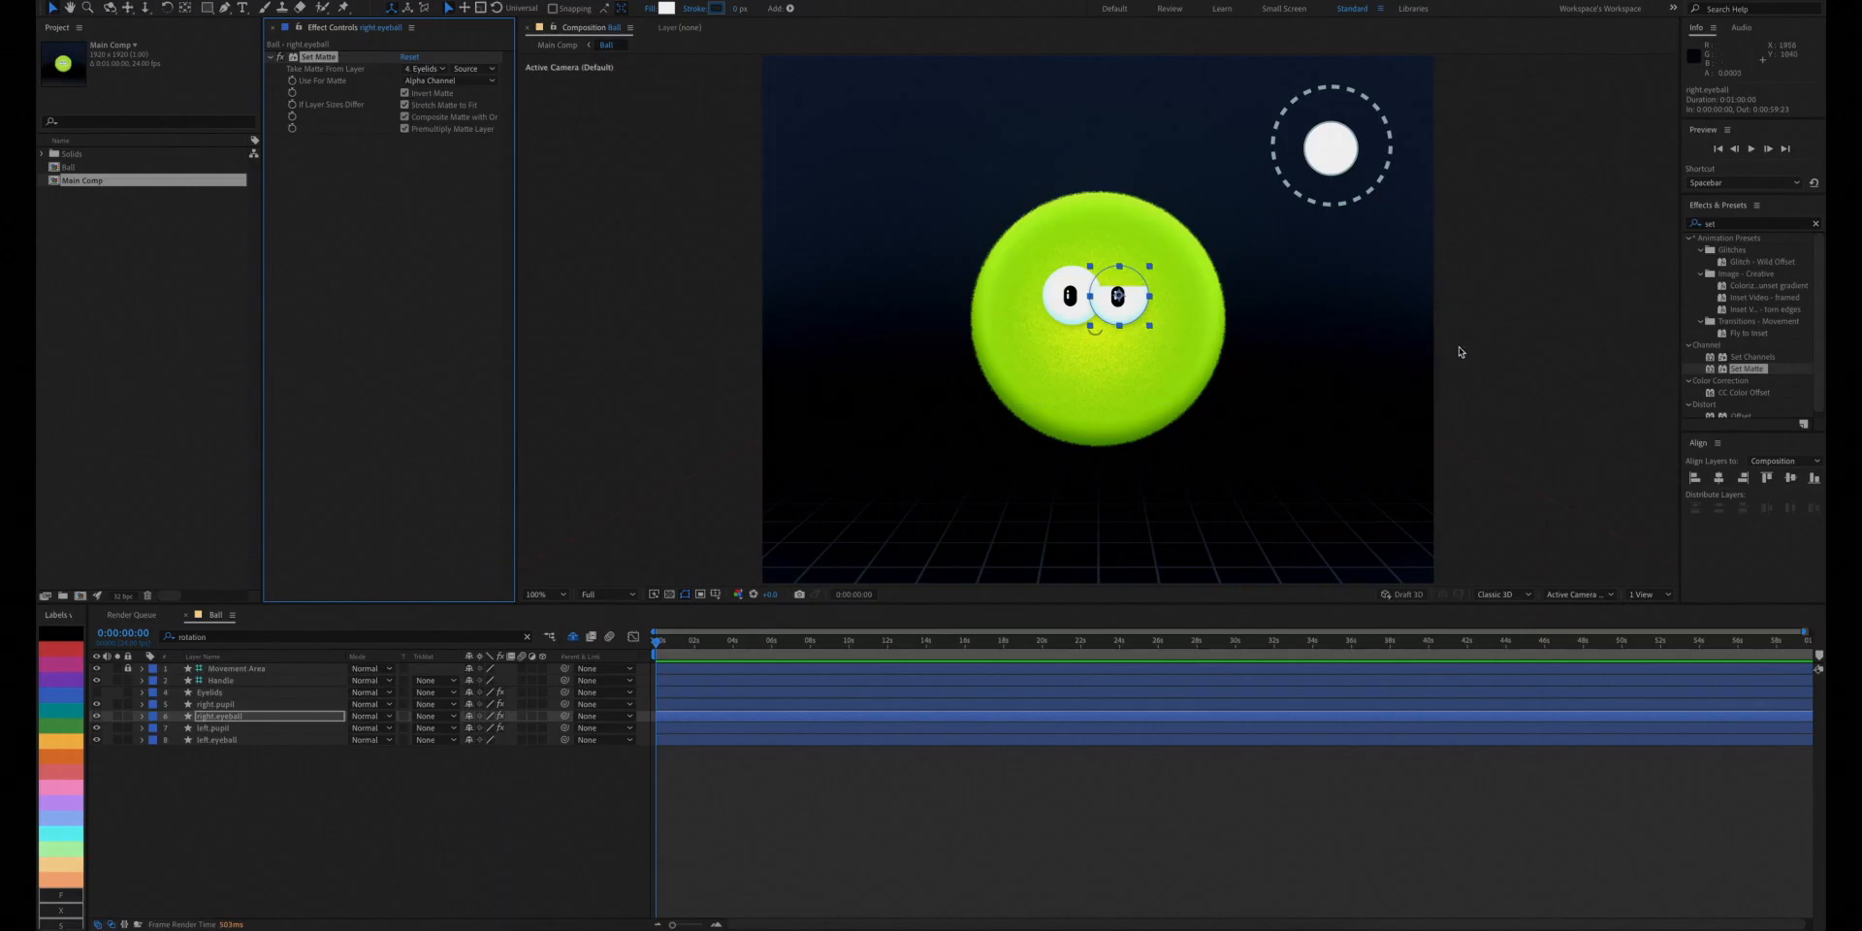
pyautogui.rightClick(215, 739)
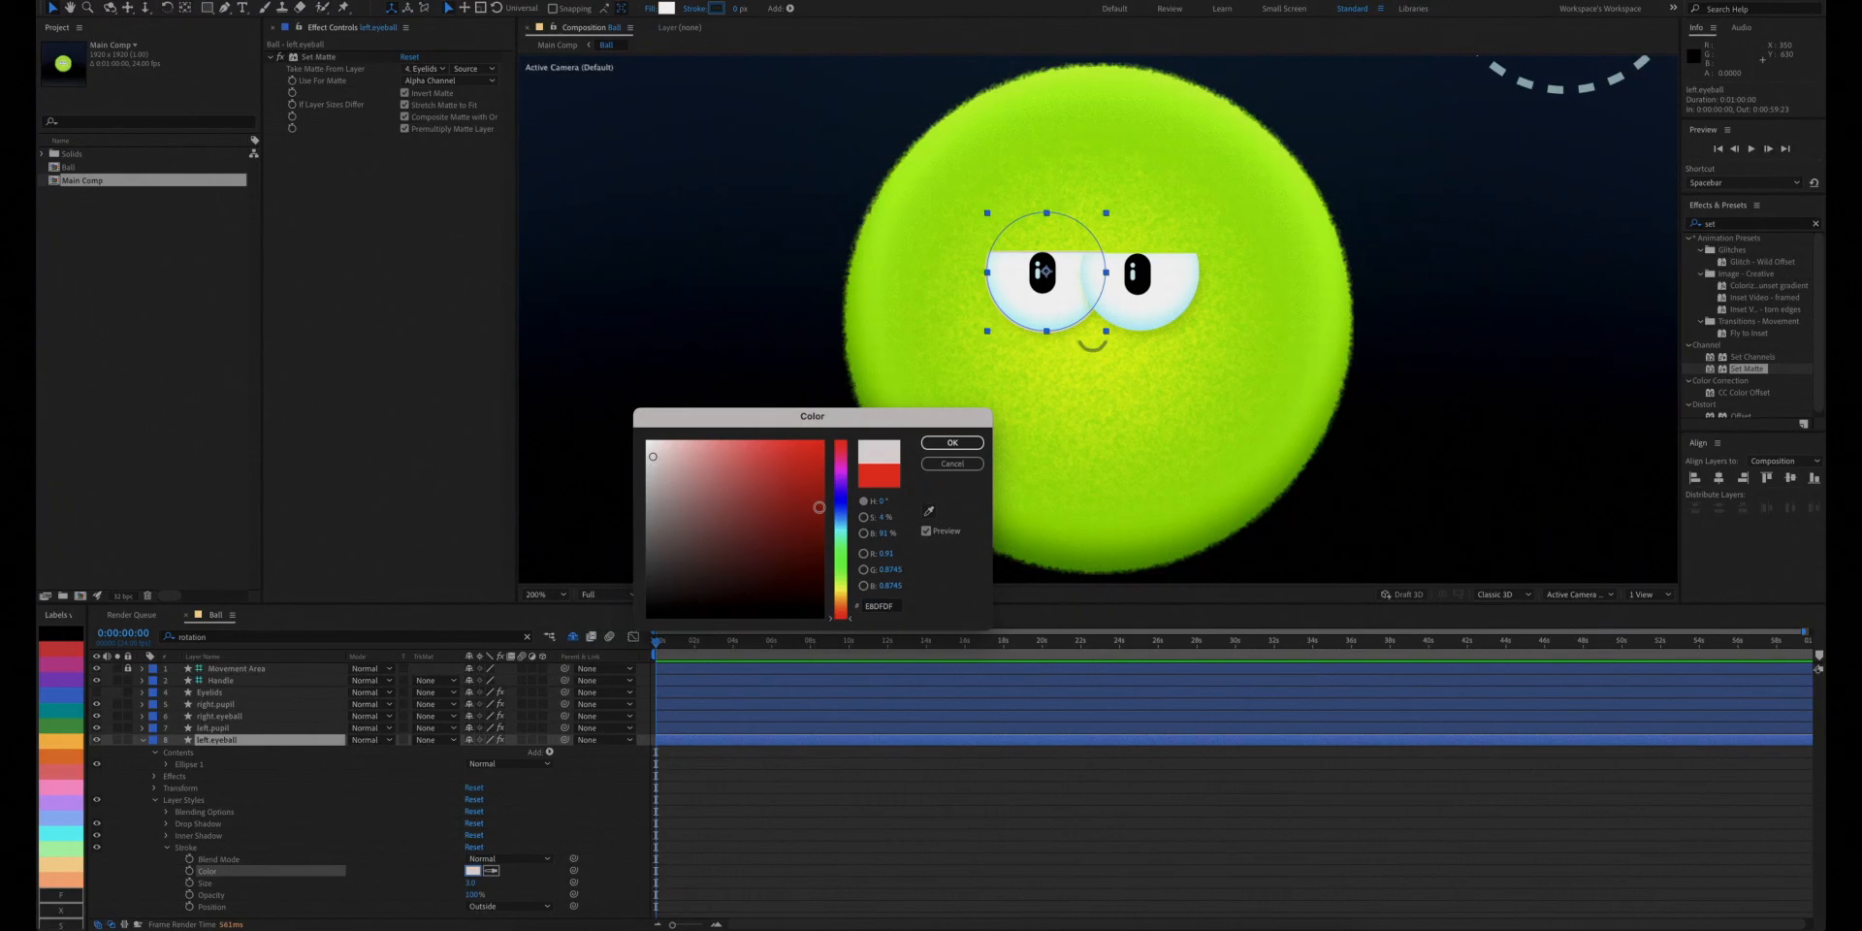
# Confirm the left eyeball's new Stroke colour in the Color dialog.
pyautogui.click(843, 519)
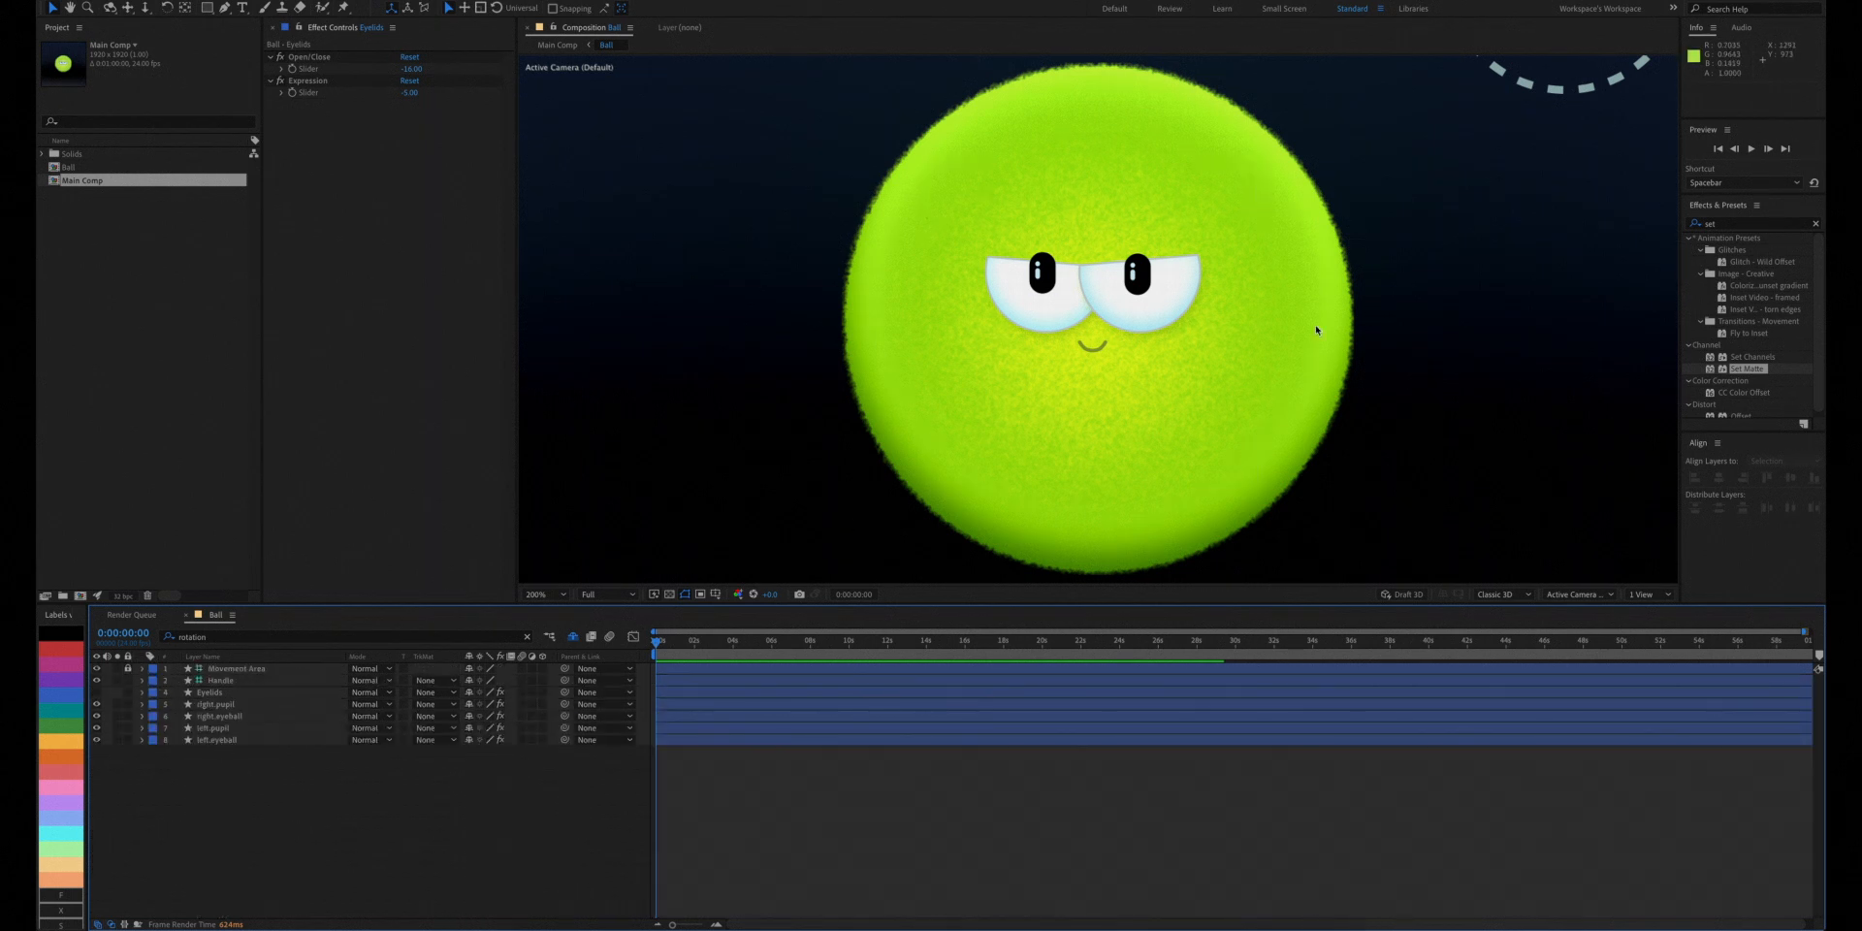
pyautogui.click(217, 729)
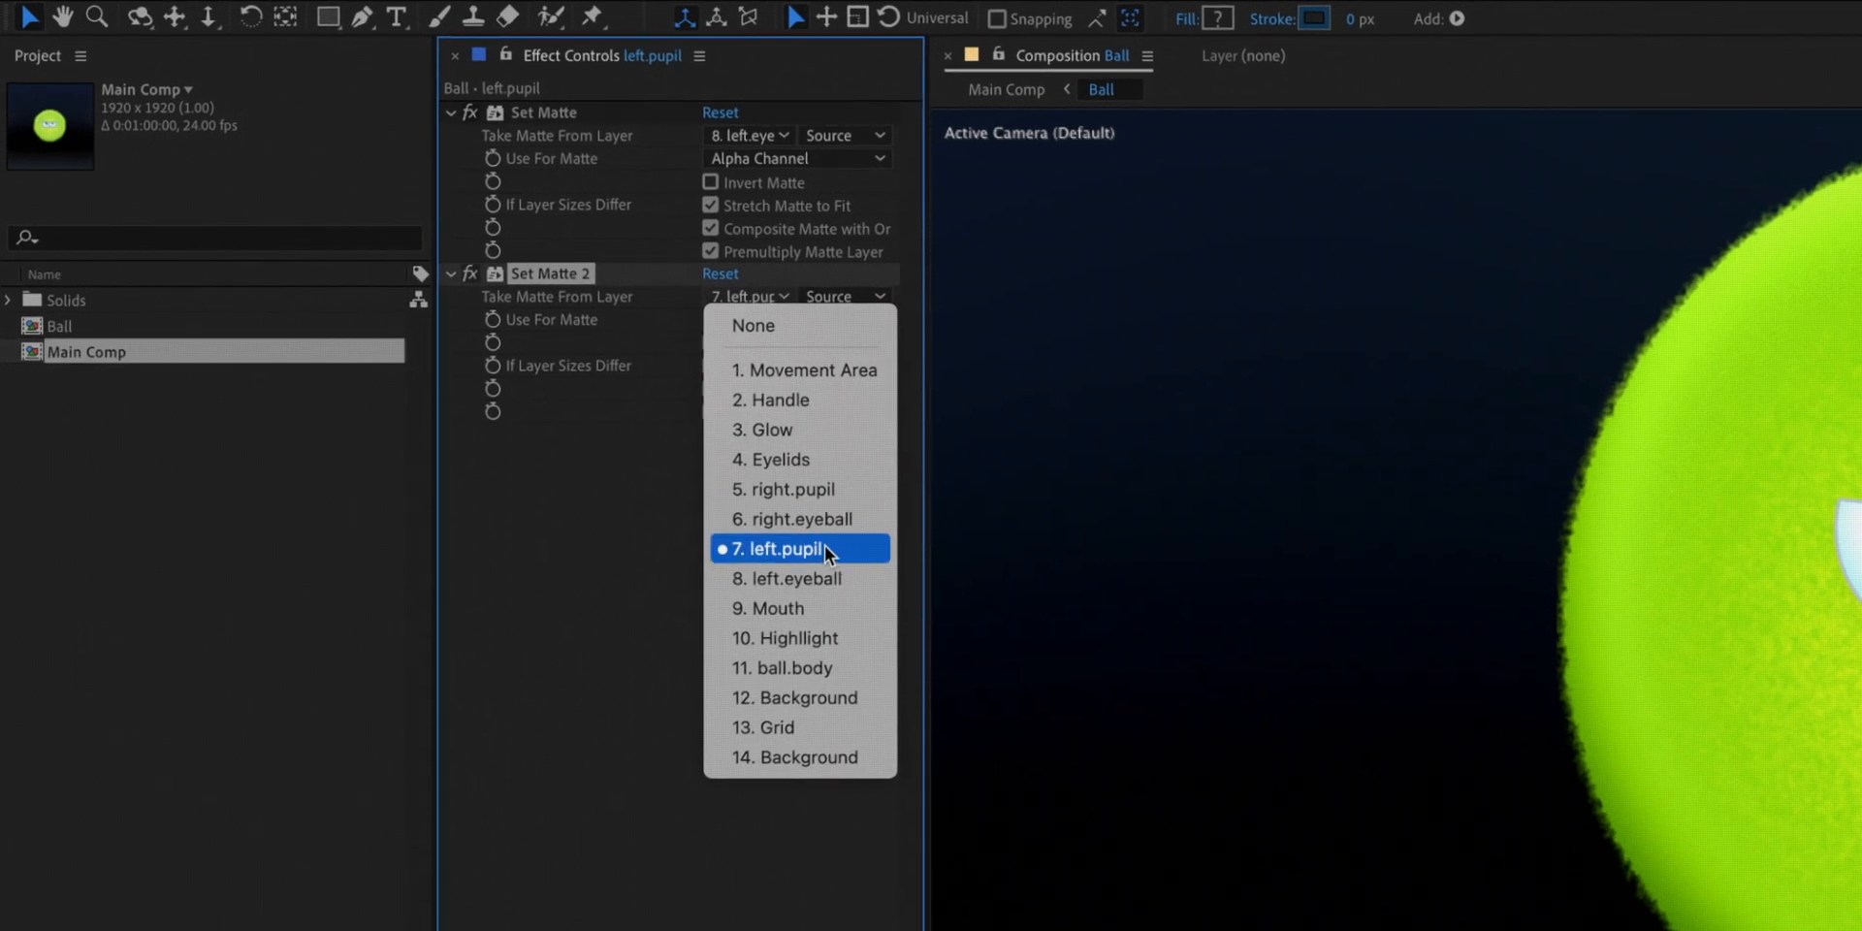
# Set left.pupil's second Set Matte source to Eyelids and invert the matte.
pyautogui.click(782, 460)
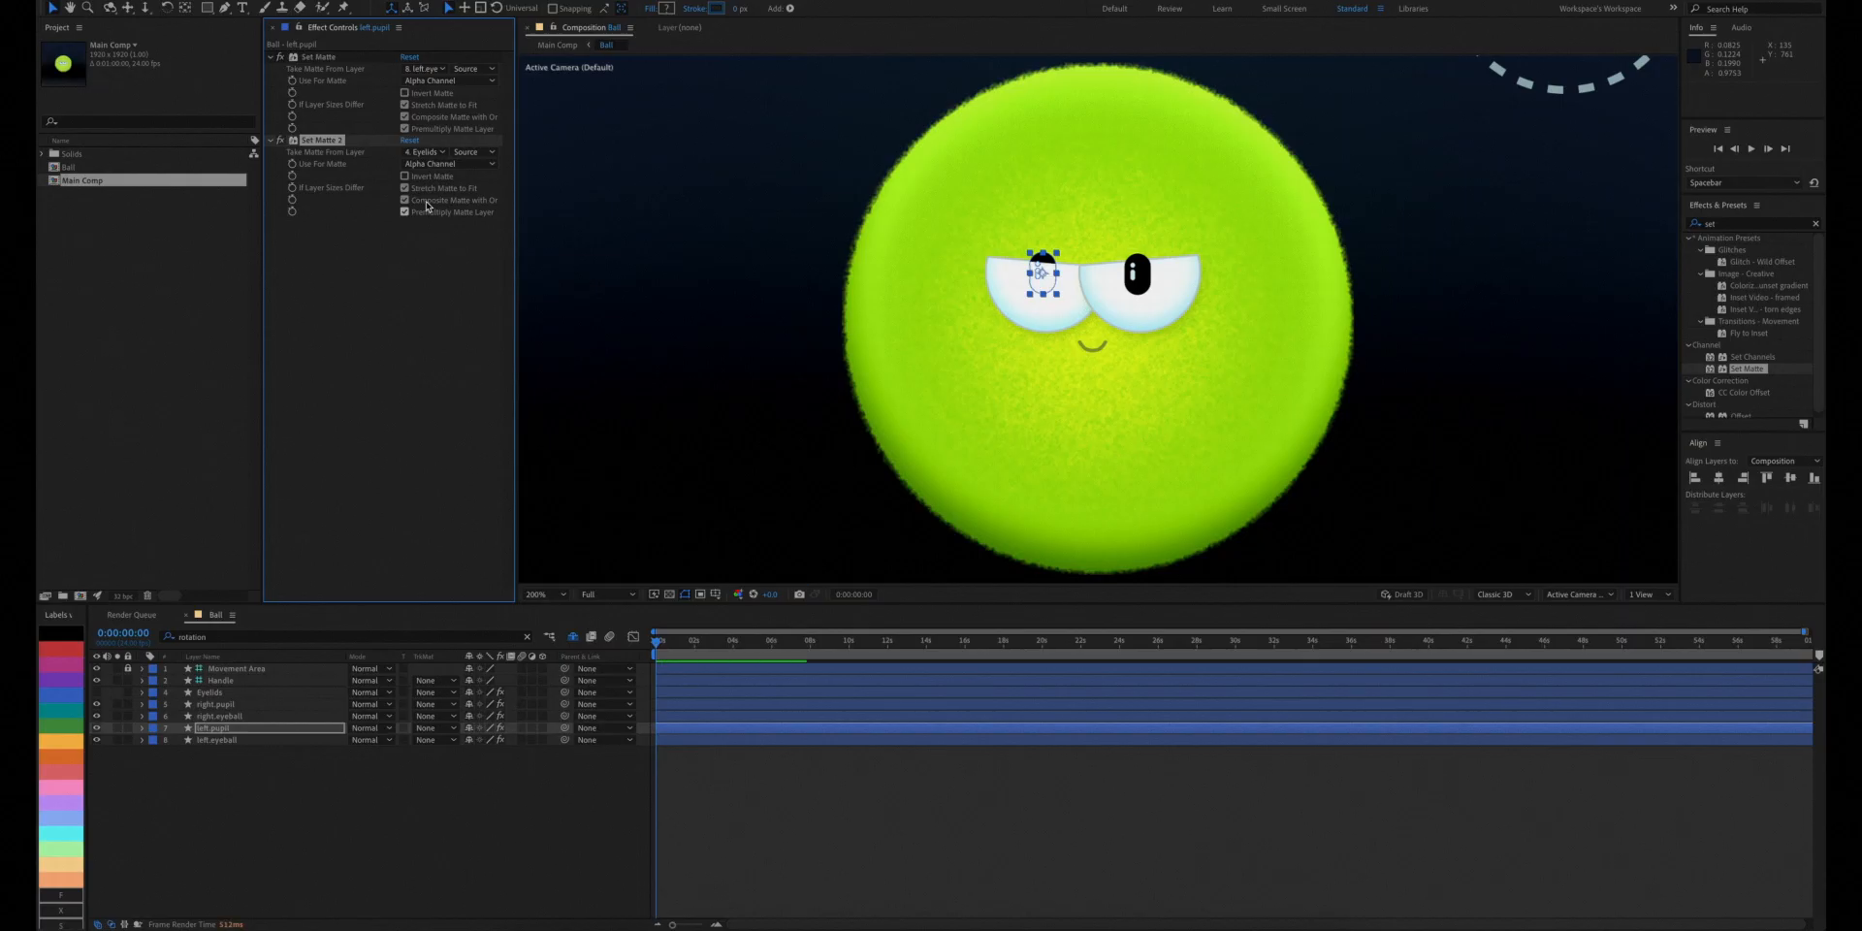
pyautogui.click(406, 177)
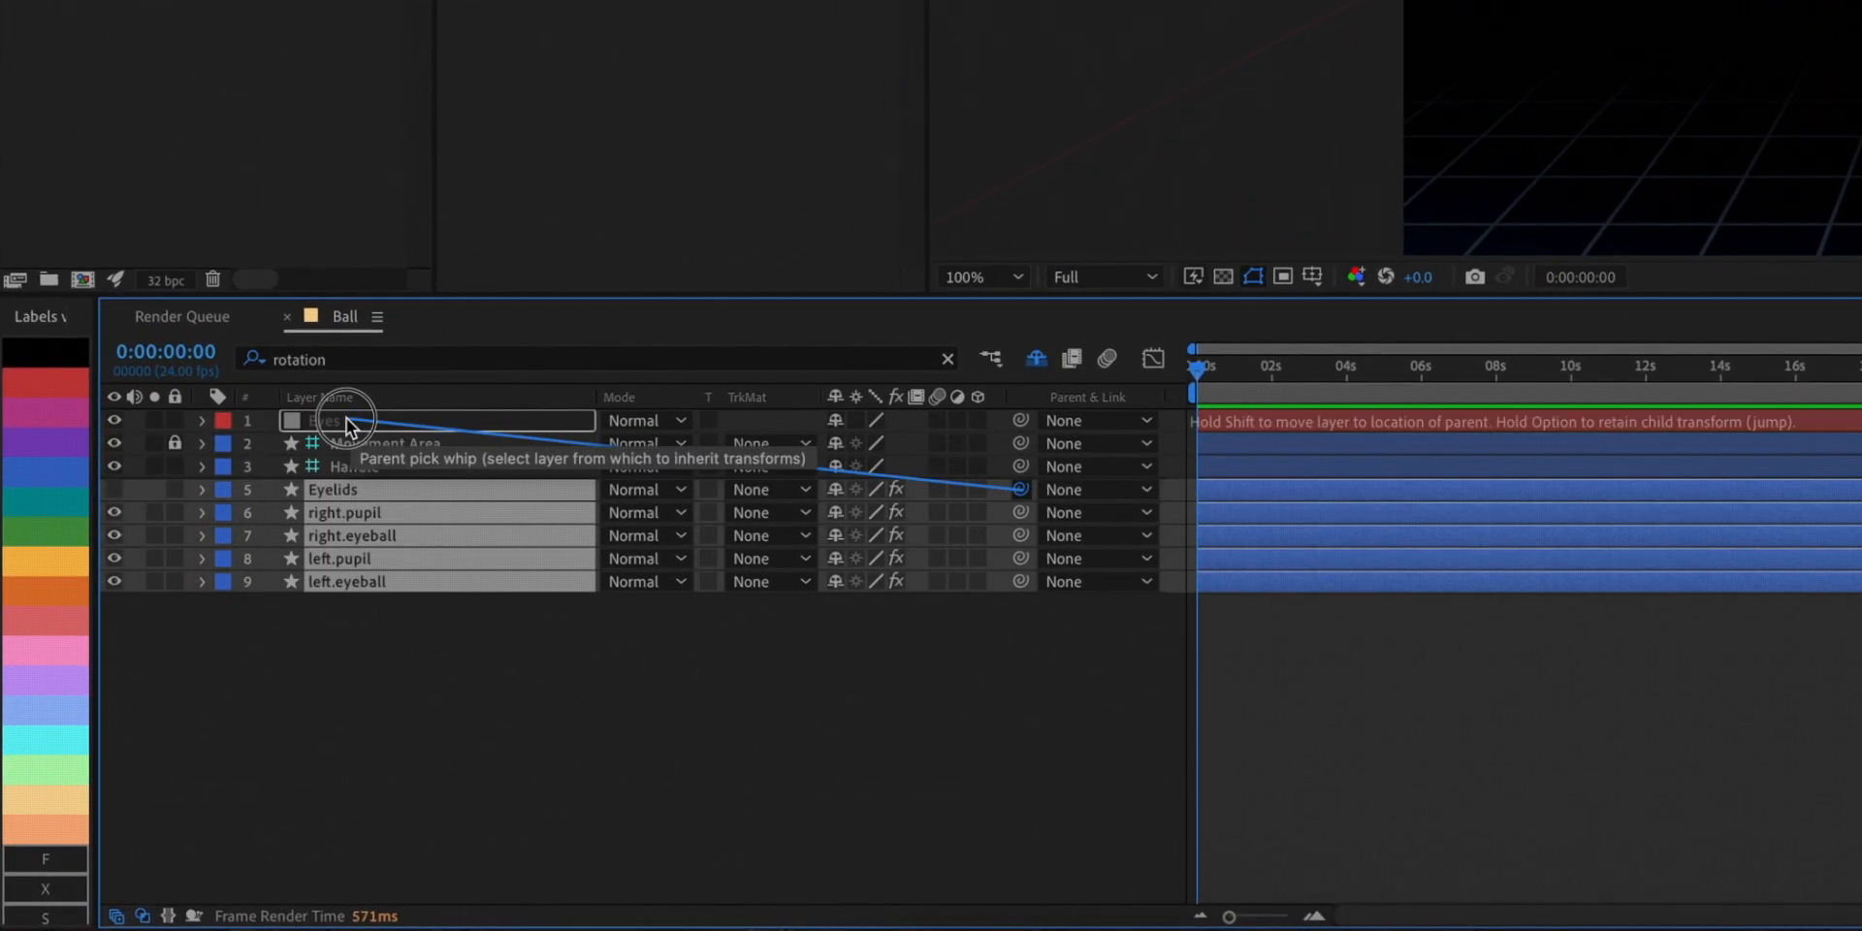
# Parent the eye layers to the Eyes null and give its Position the expression Handle position × 0.25 + value.
pyautogui.click(1018, 487)
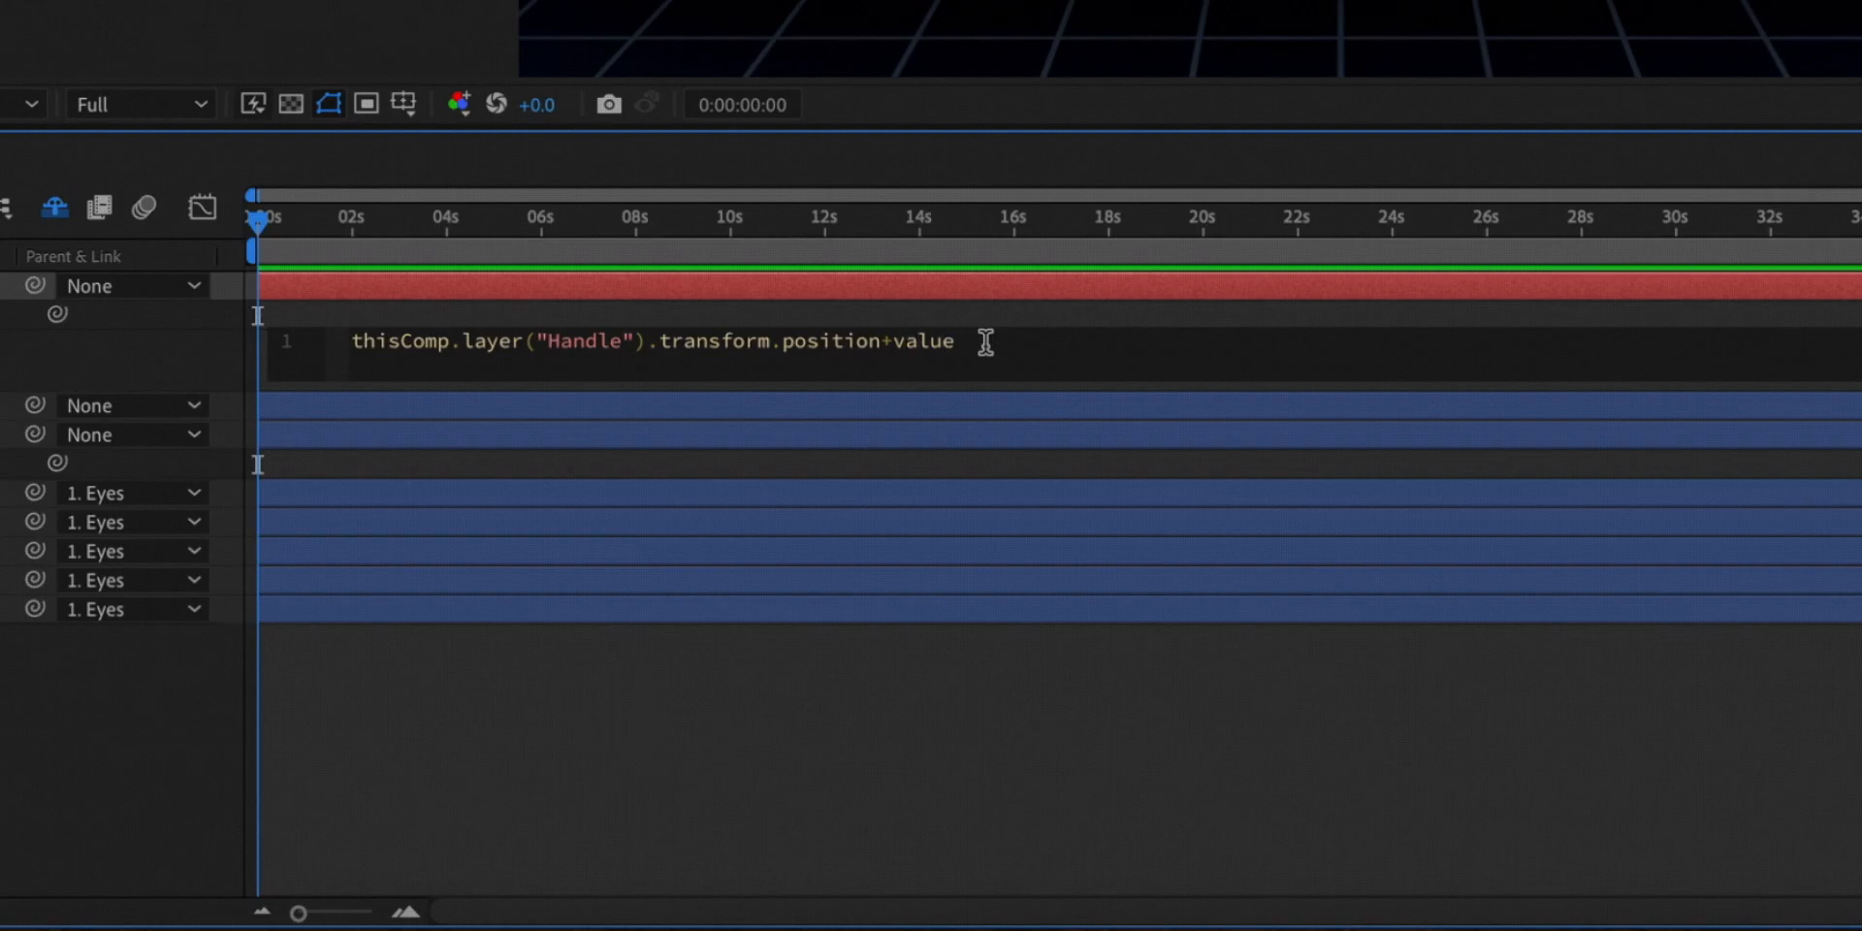
pyautogui.write('*')
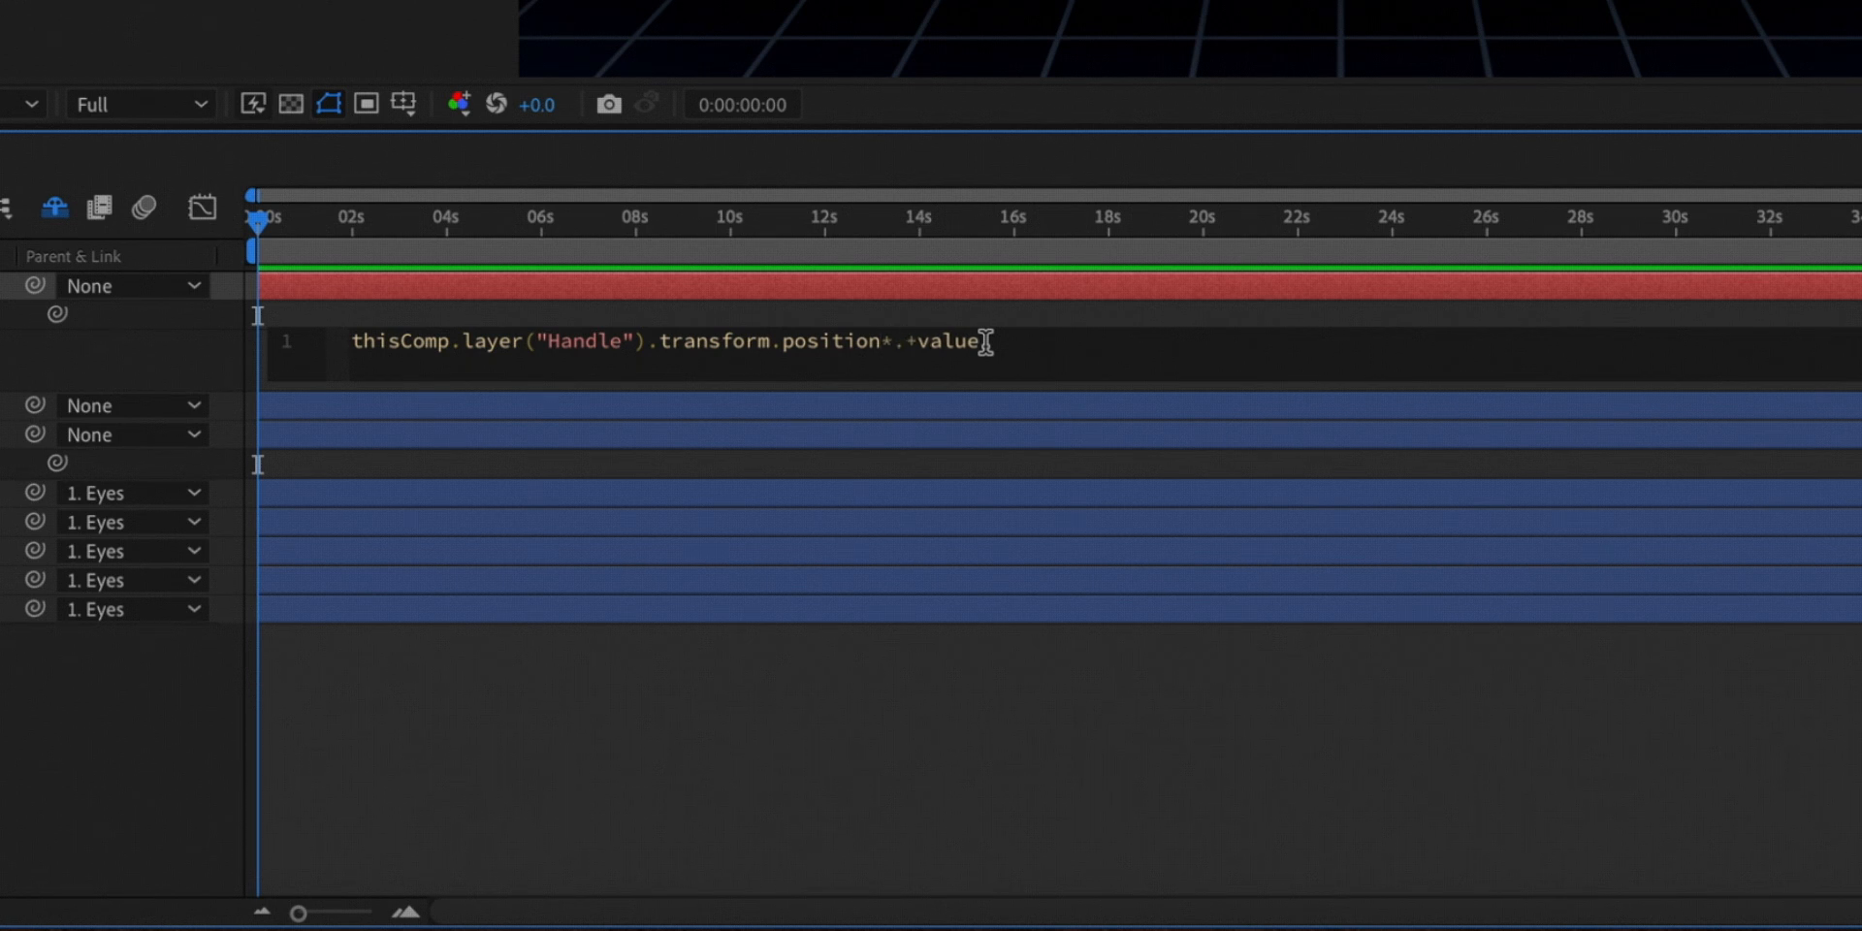
pyautogui.write('(thisComp.layer("Handle").transform.position*0.25)+value')
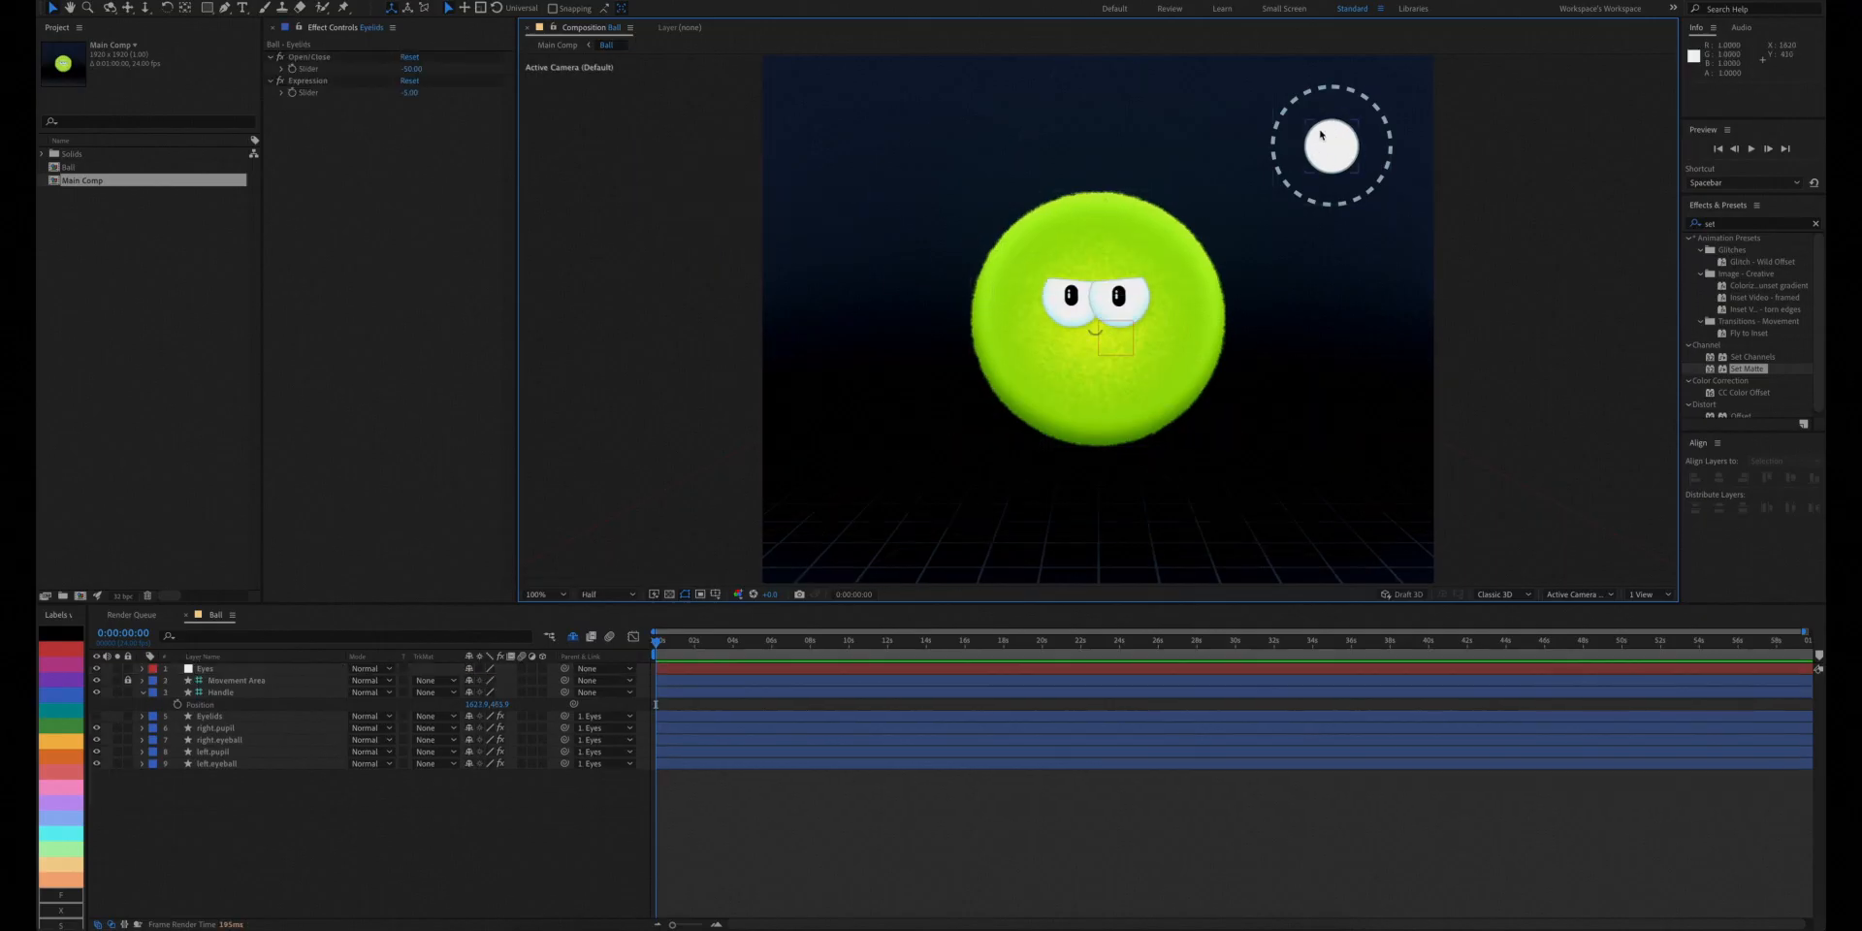
# Drag the Handle layer down-right inside the ring to test the eyes following it.
pyautogui.click(221, 692)
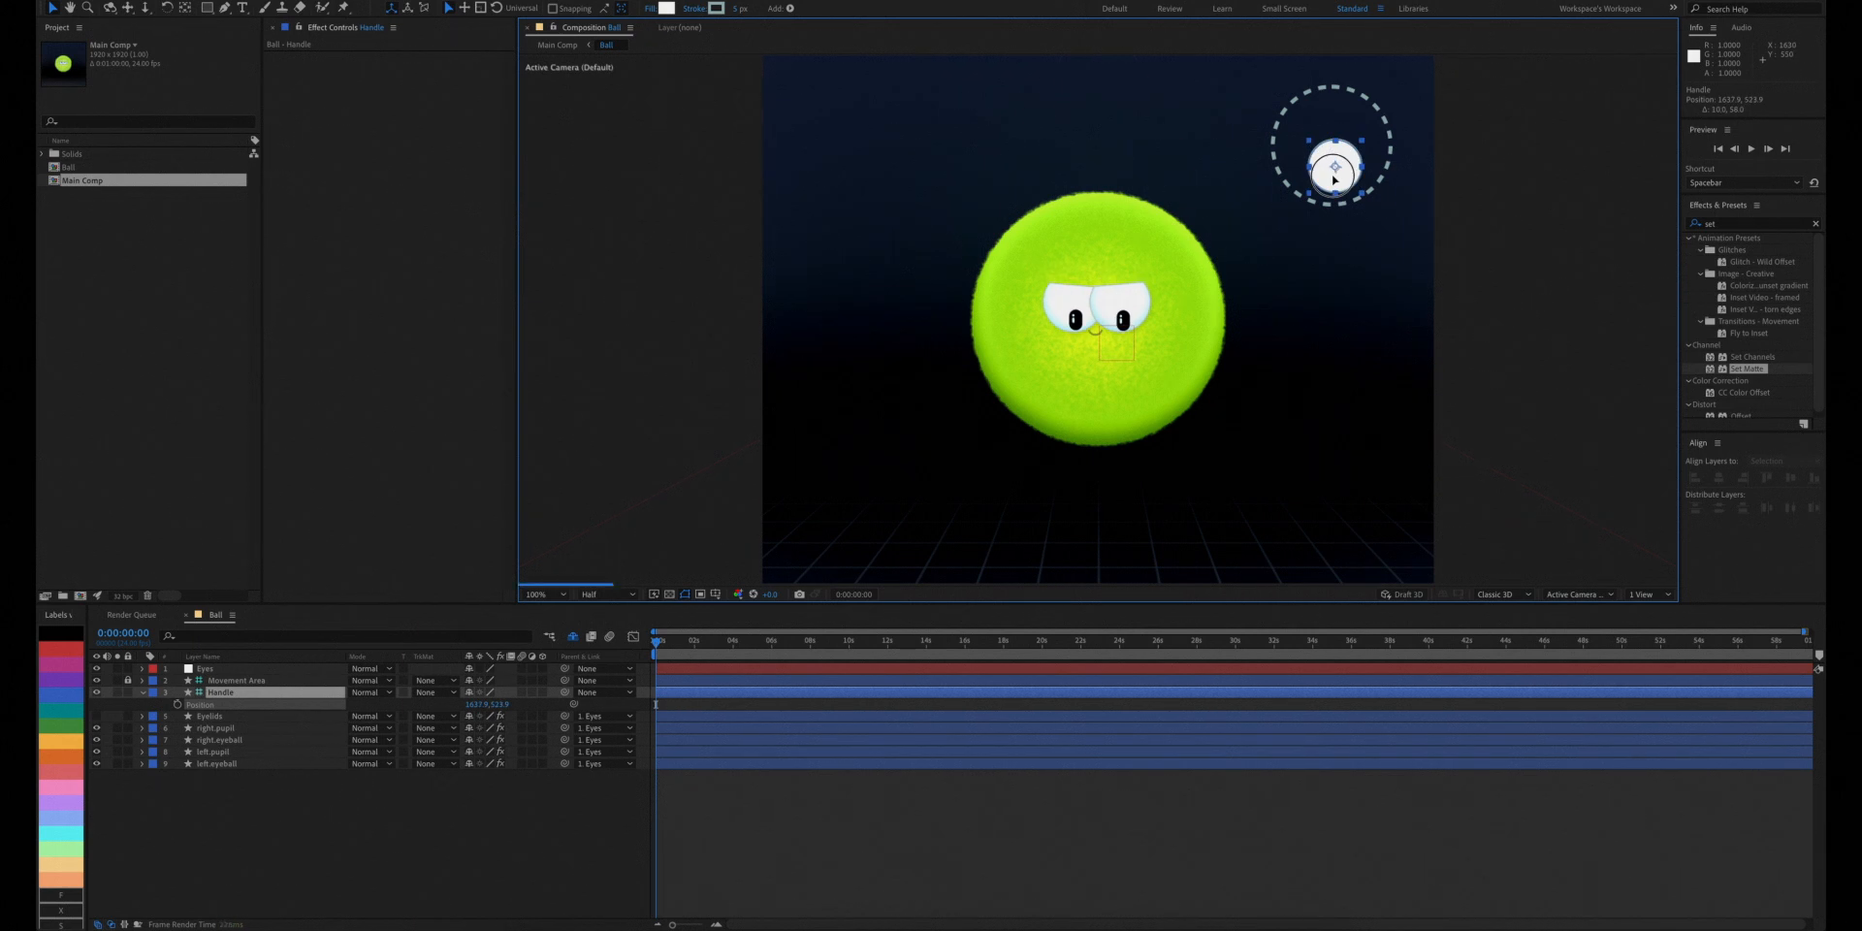
pyautogui.moveTo(1336, 166); pyautogui.dragTo(1350, 152)
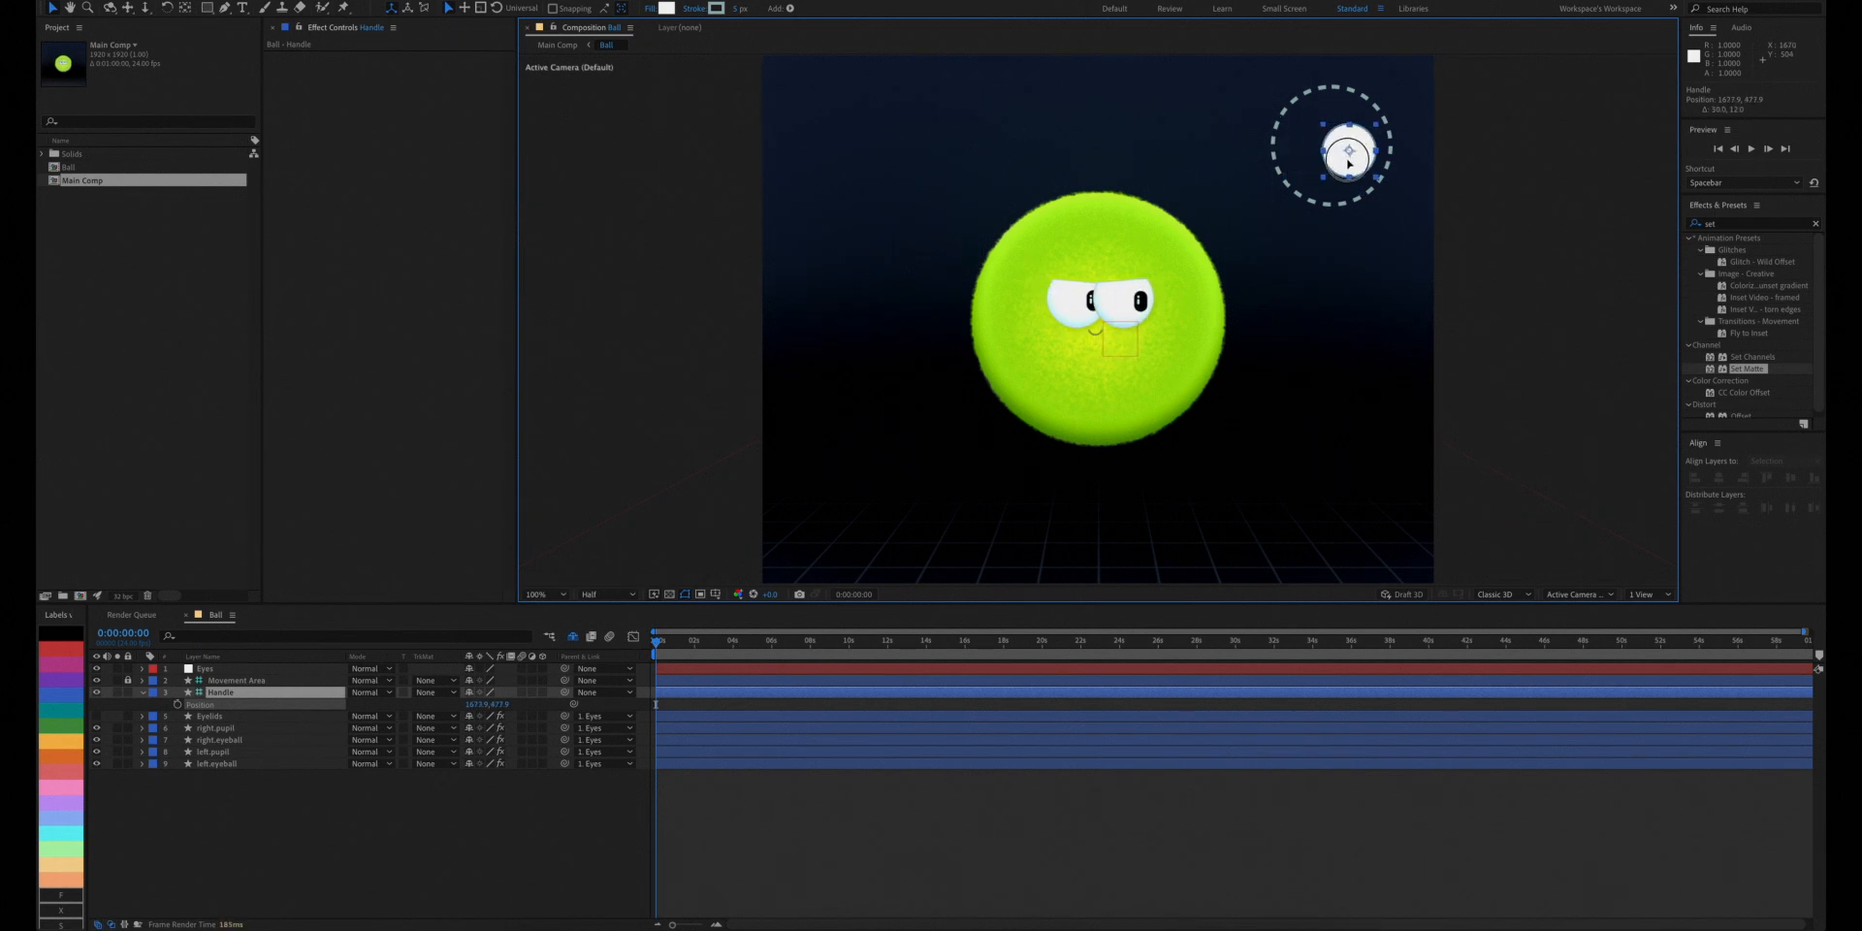